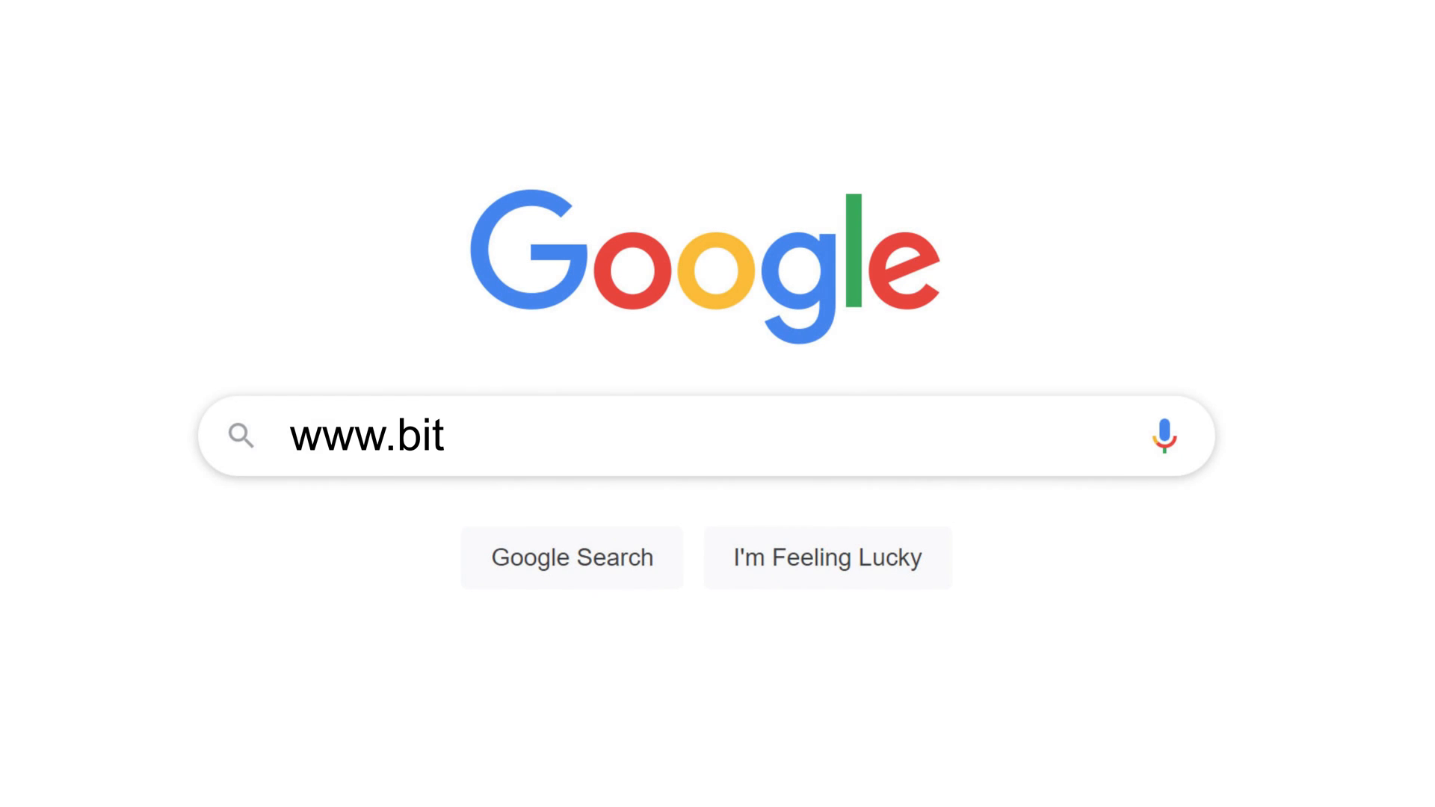
Enter the bitrasercloud.com address to reach the BitRaser Cloud login page.
type("rasercloud.com")
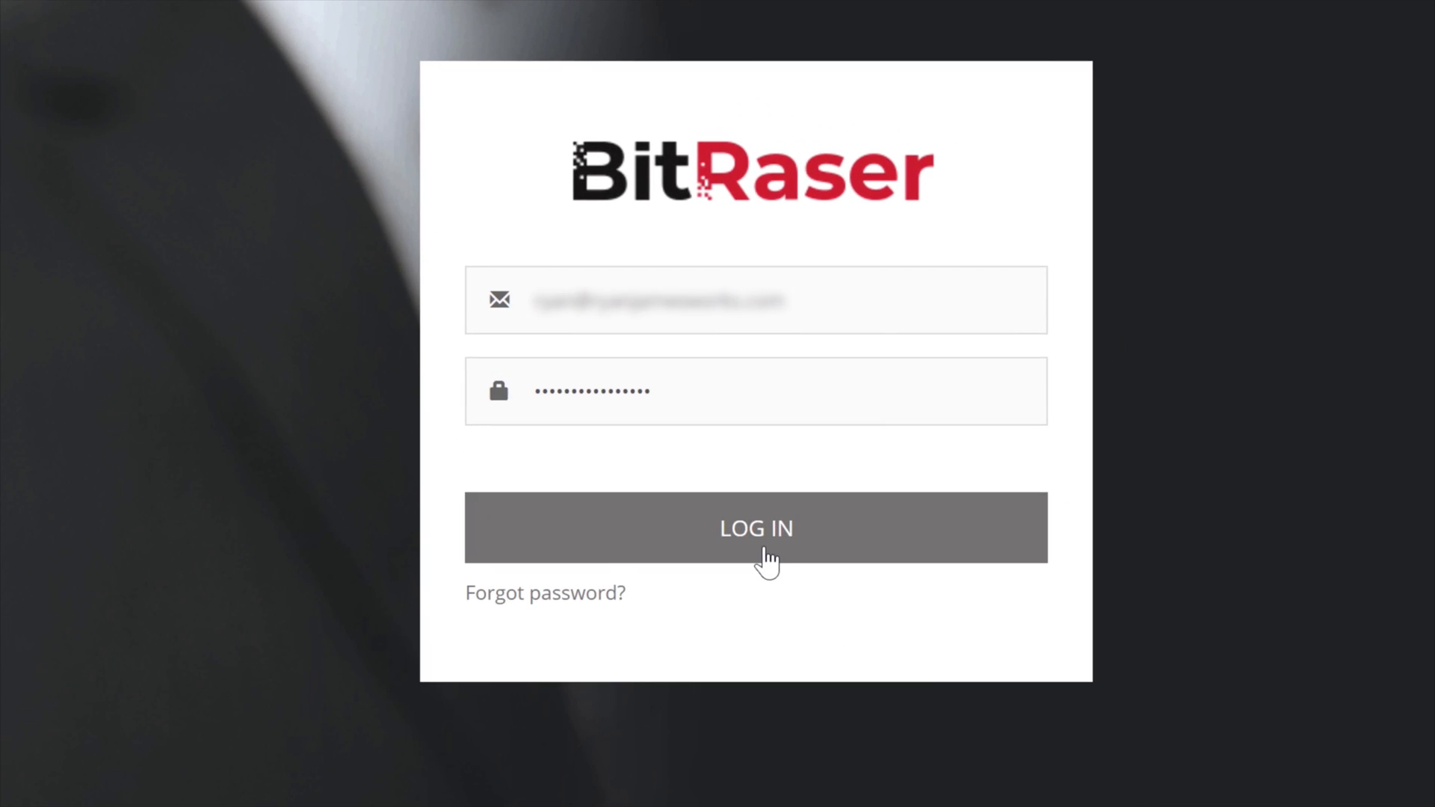
Sign in to BitRaser Cloud and browse to the rufus.ie download page.
left_click(756, 528)
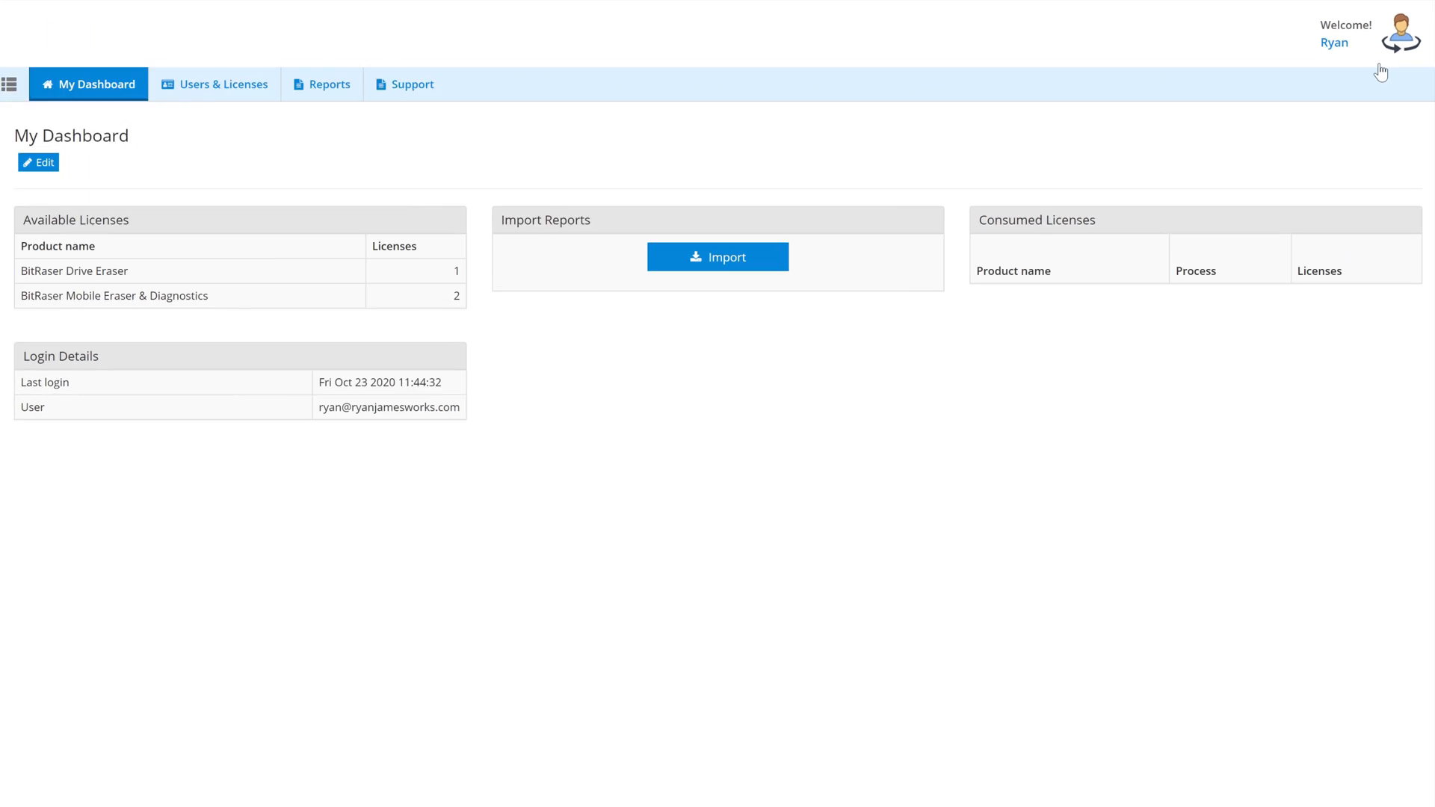
left_click(1401, 36)
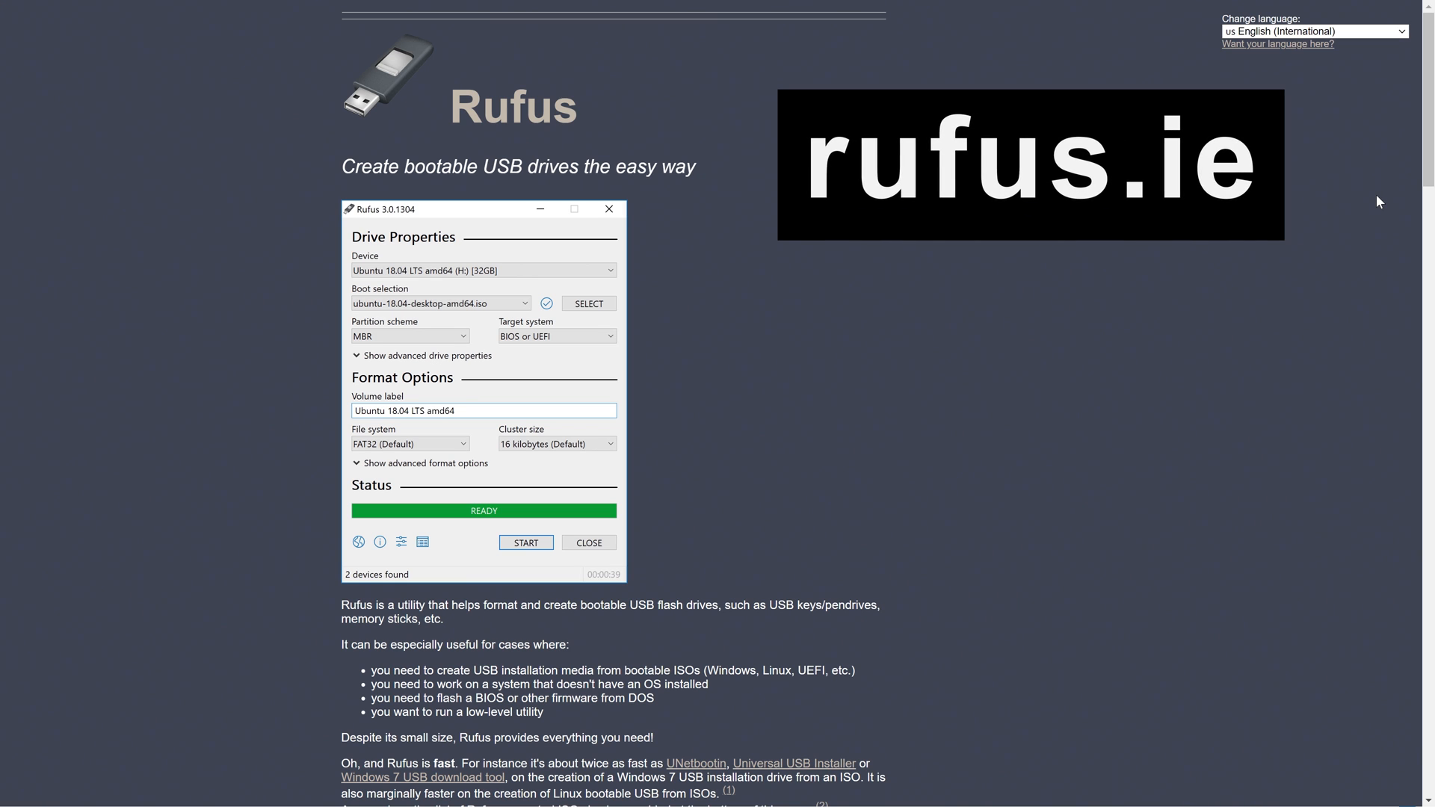
scroll("down", 3)
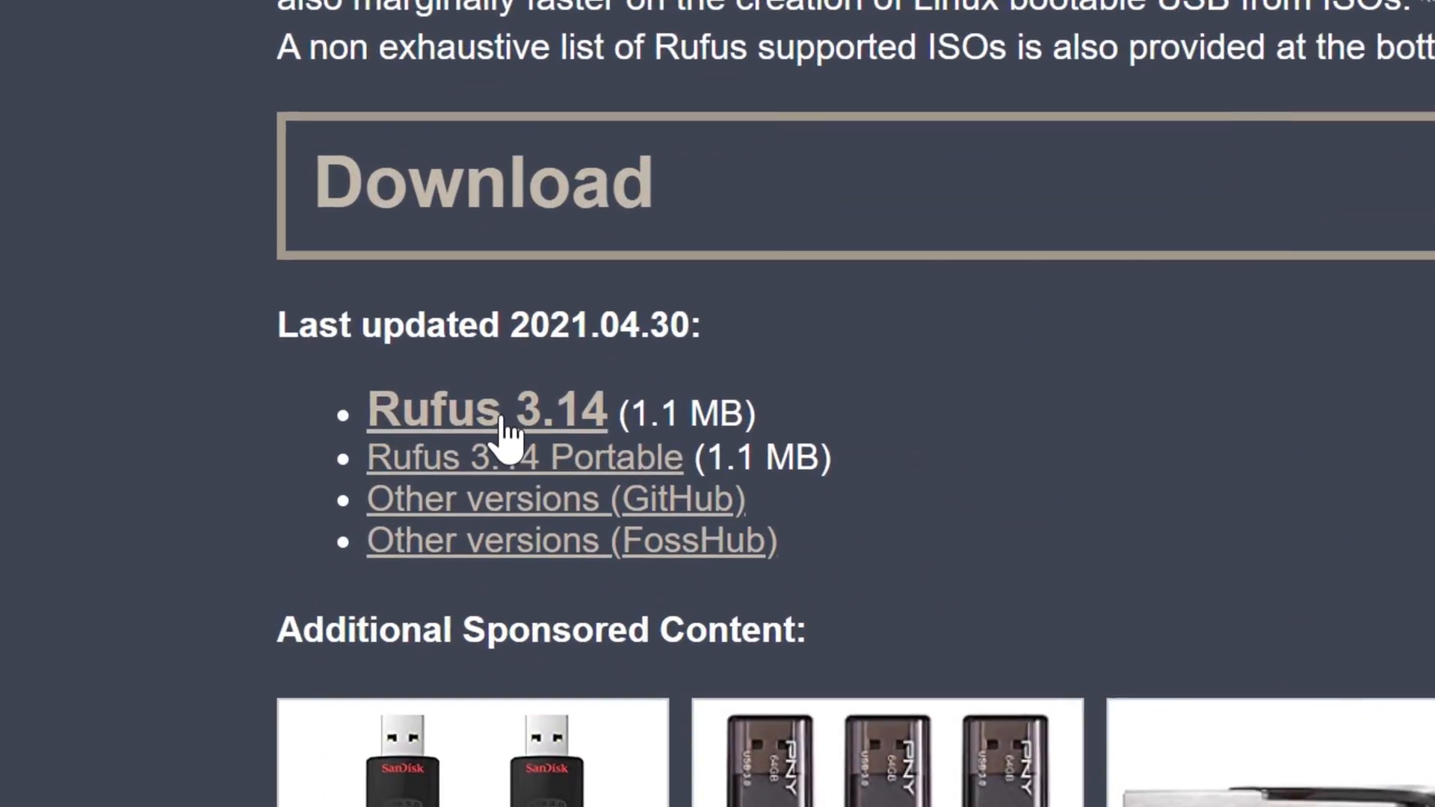
Download the Rufus 3.14 installer and launch it from the folder.
left_click(486, 409)
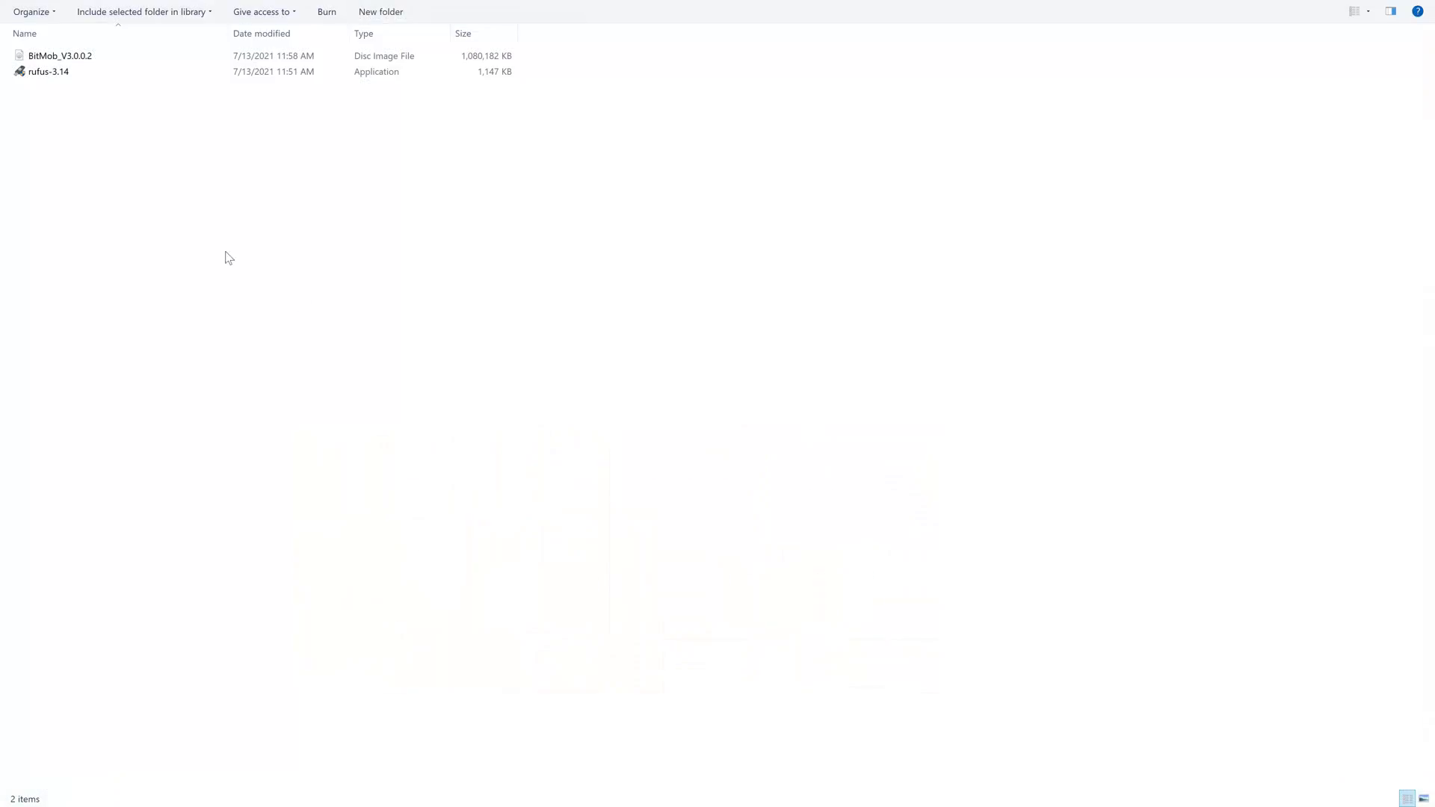
double_click(48, 71)
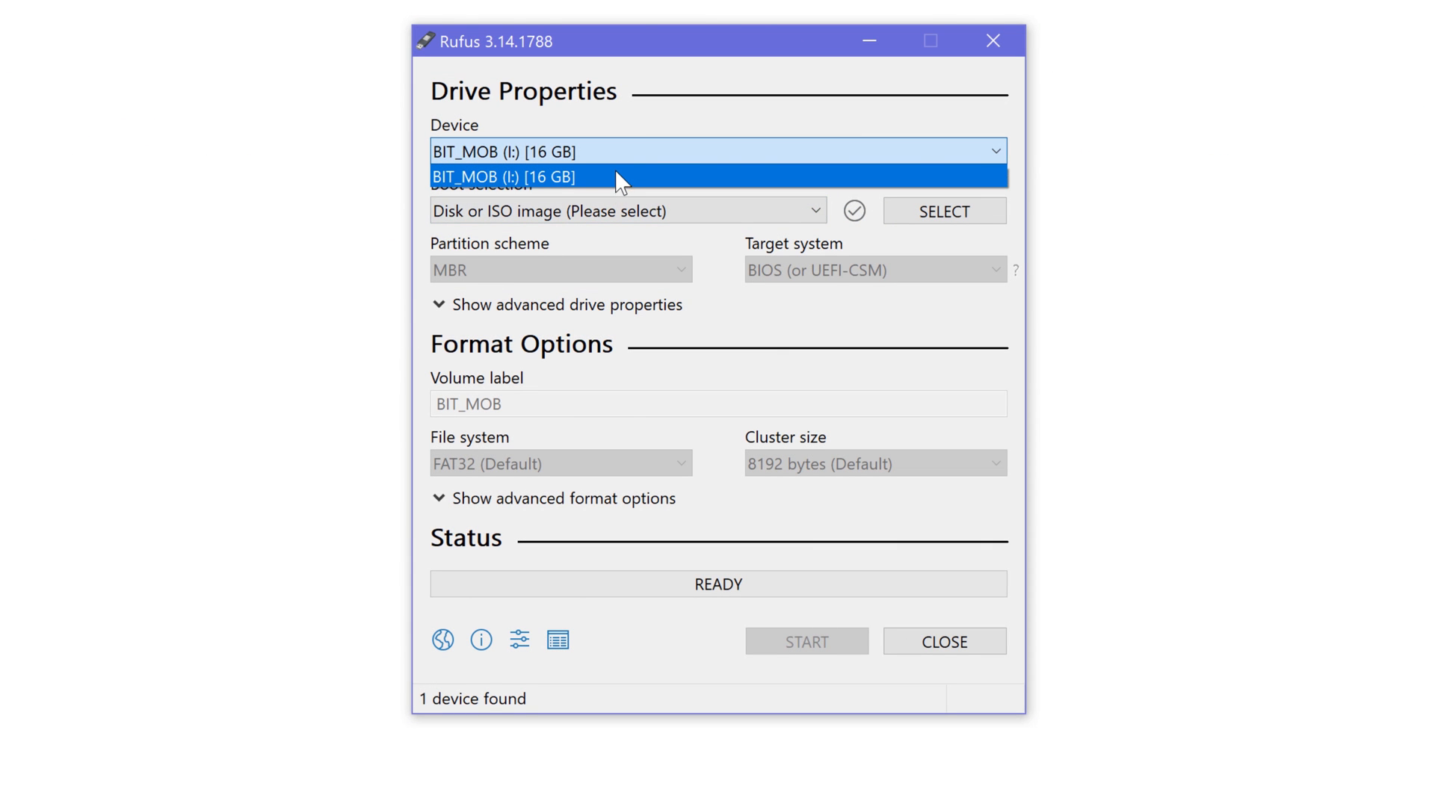
mouse_move(619, 186)
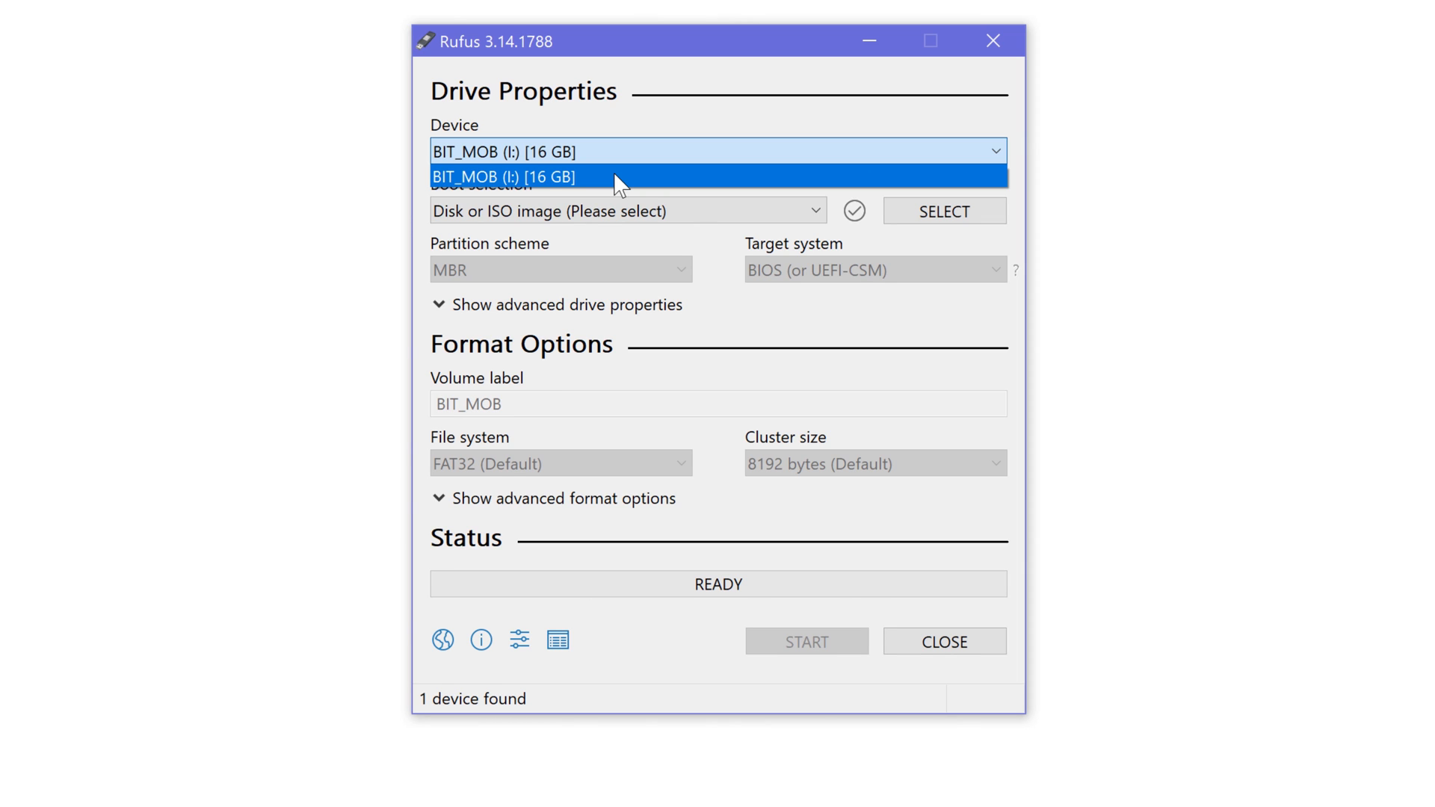
Target the 16 GB BIT_MOB drive and load the BitMob_V3.0.0.2.iso image in Rufus.
left_click(504, 177)
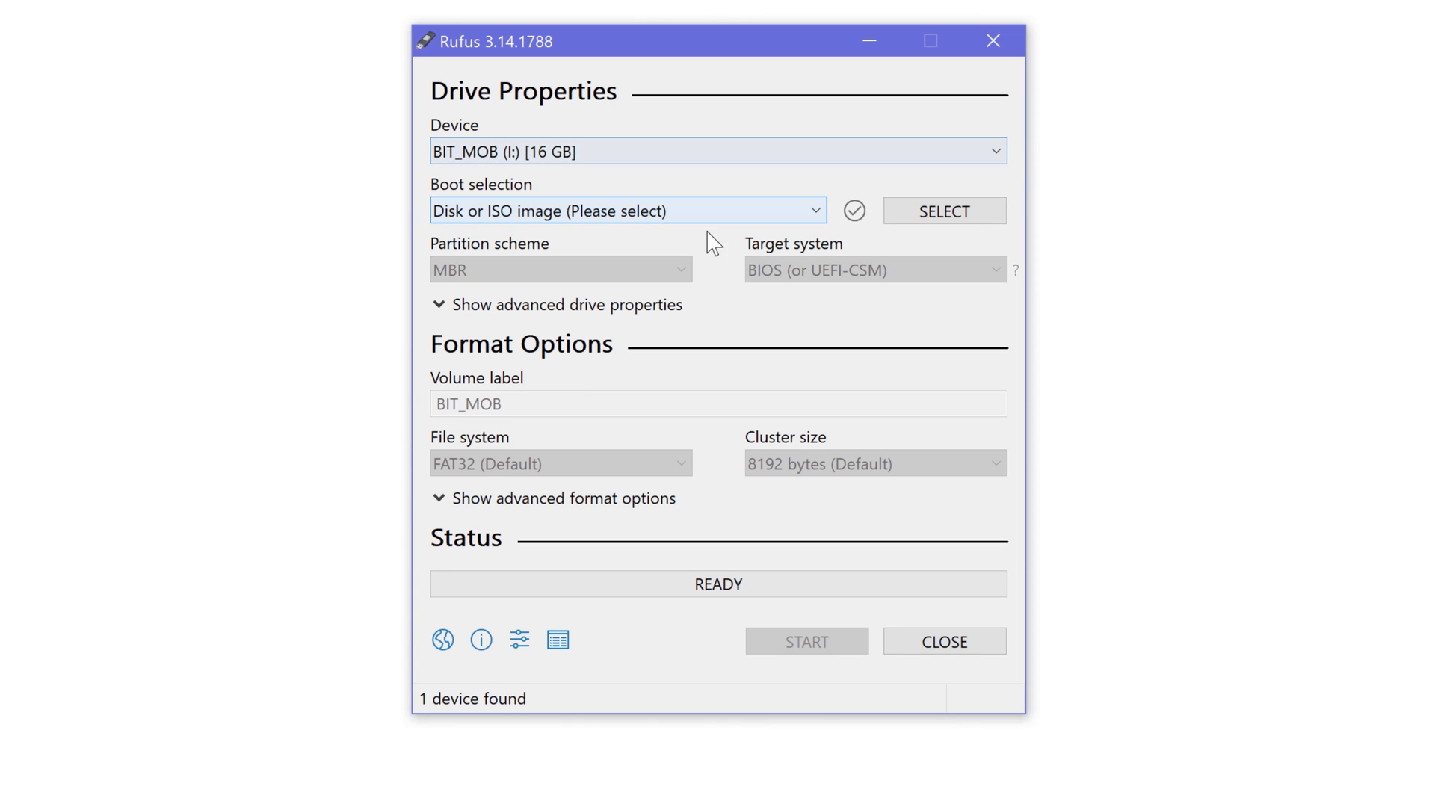
left_click(944, 211)
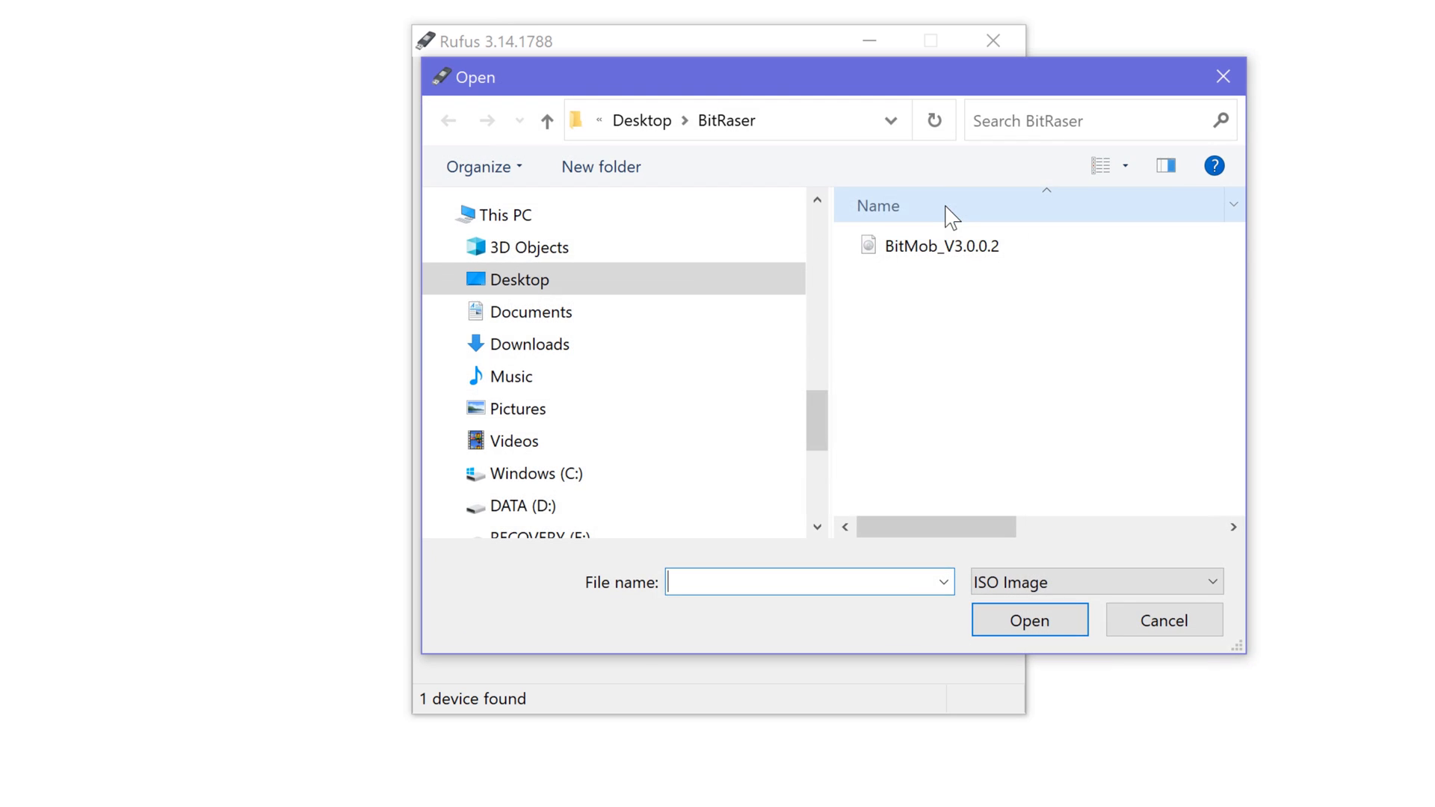
left_click(941, 245)
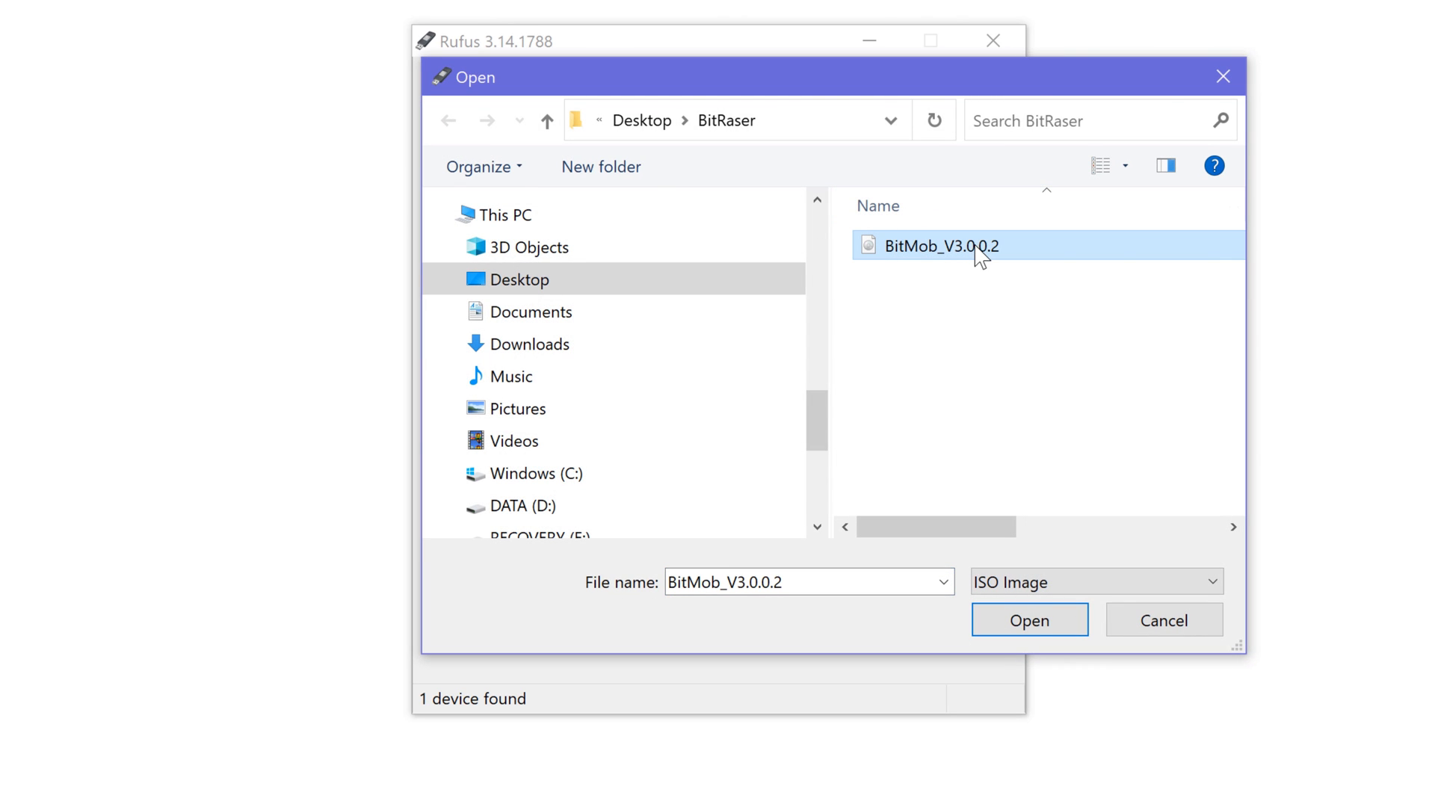
left_click(1029, 620)
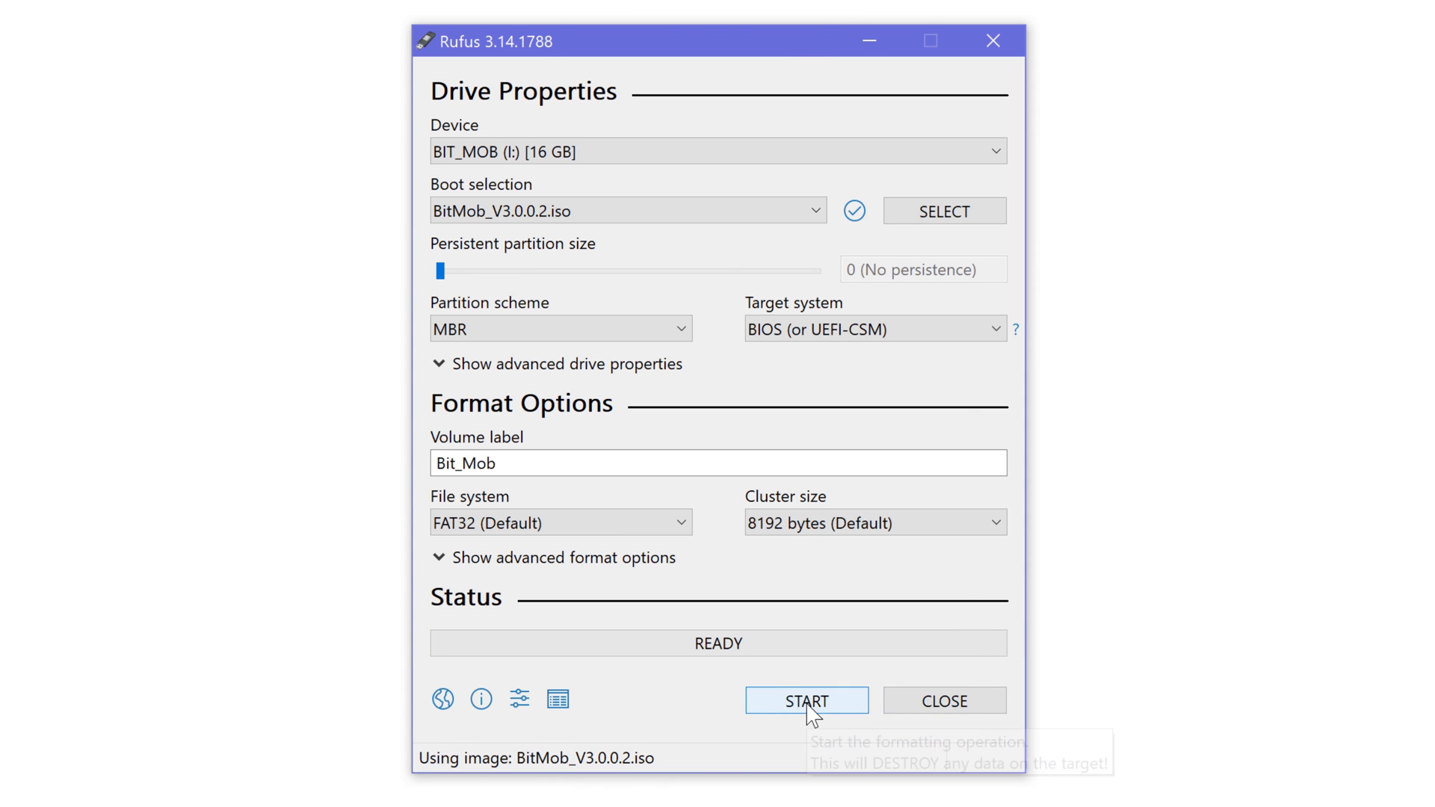
Start writing the image, allowing the Syslinux download and the data-destruction warning.
left_click(805, 699)
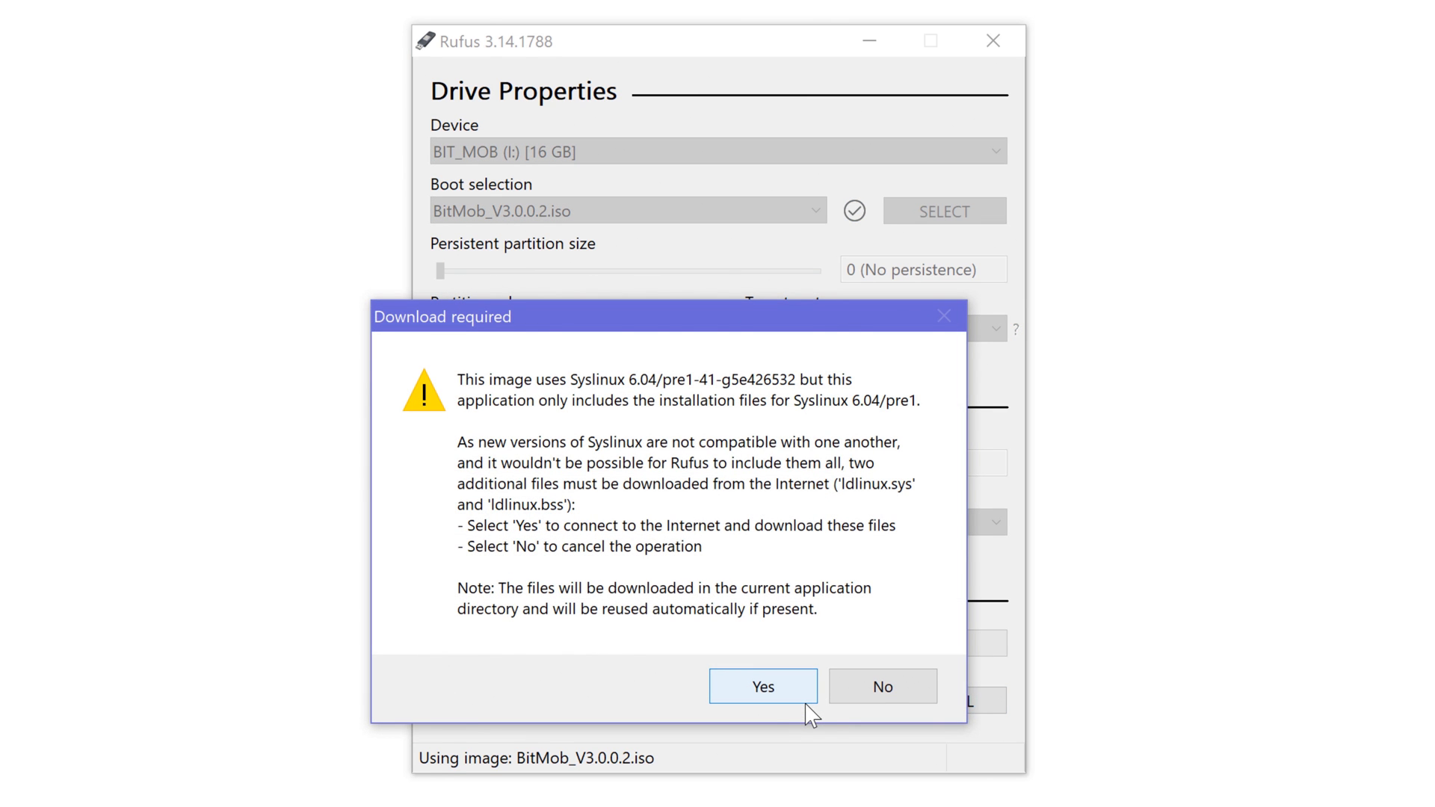
left_click(762, 686)
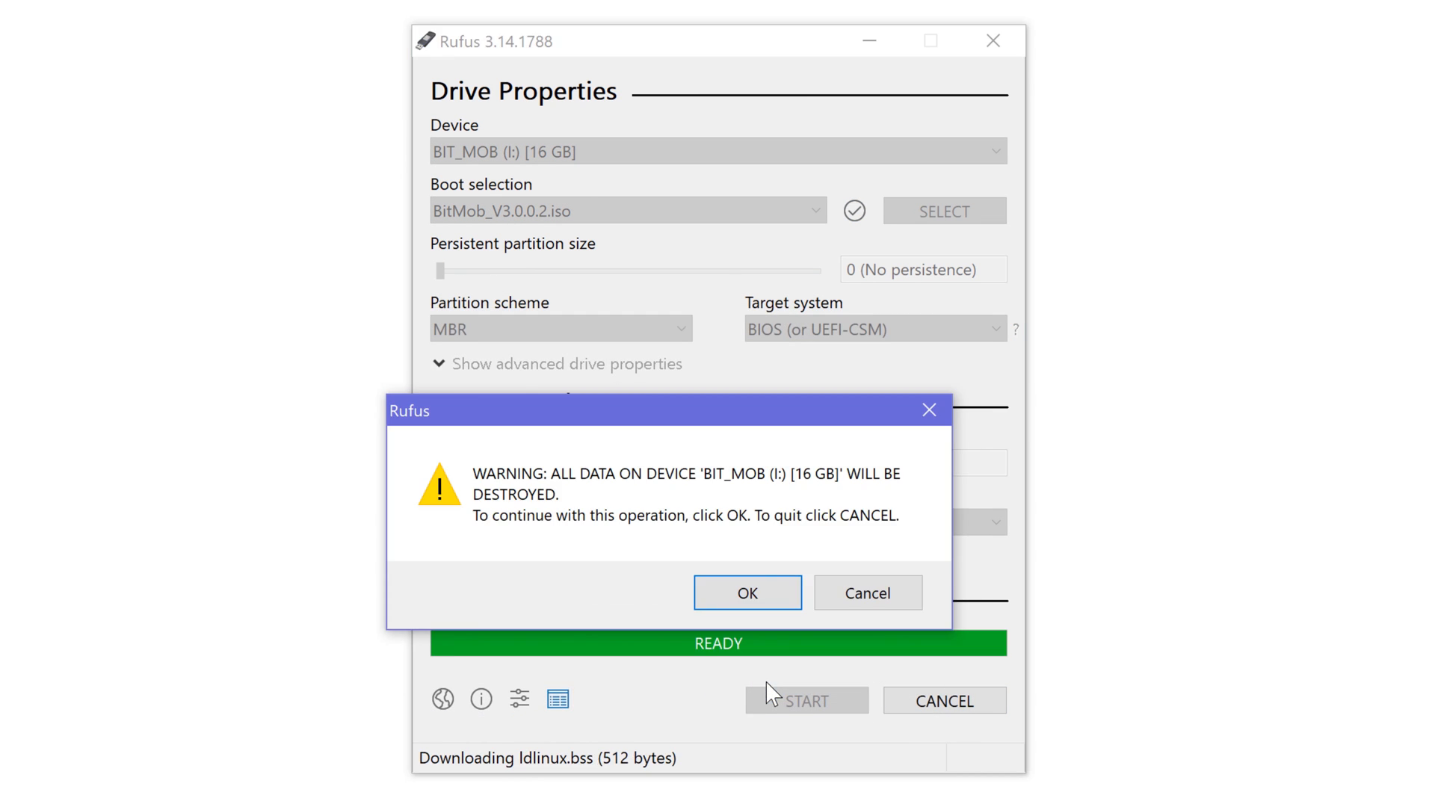
left_click(748, 592)
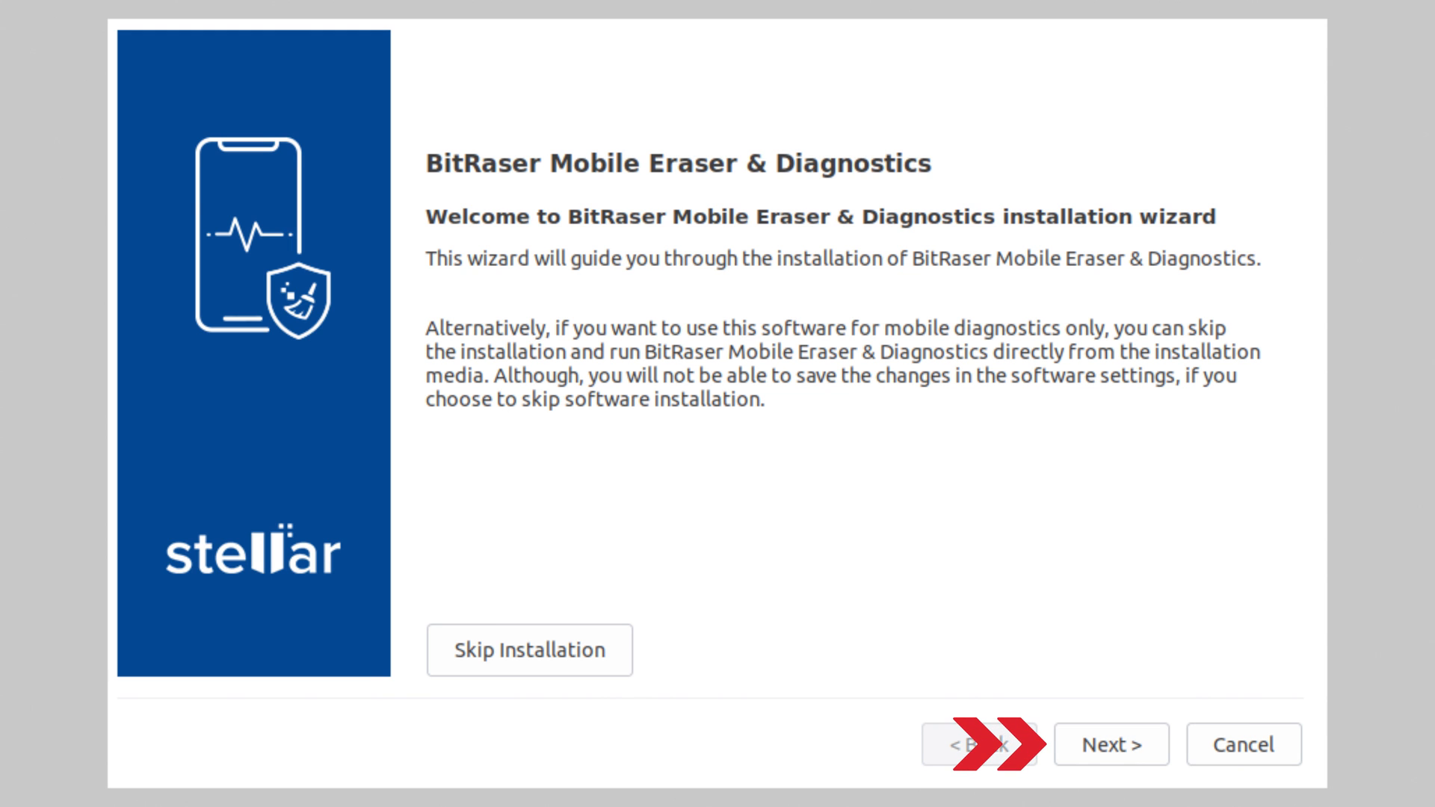
Accept the BitRaser license agreement and the backup warning in the installer.
left_click(1111, 745)
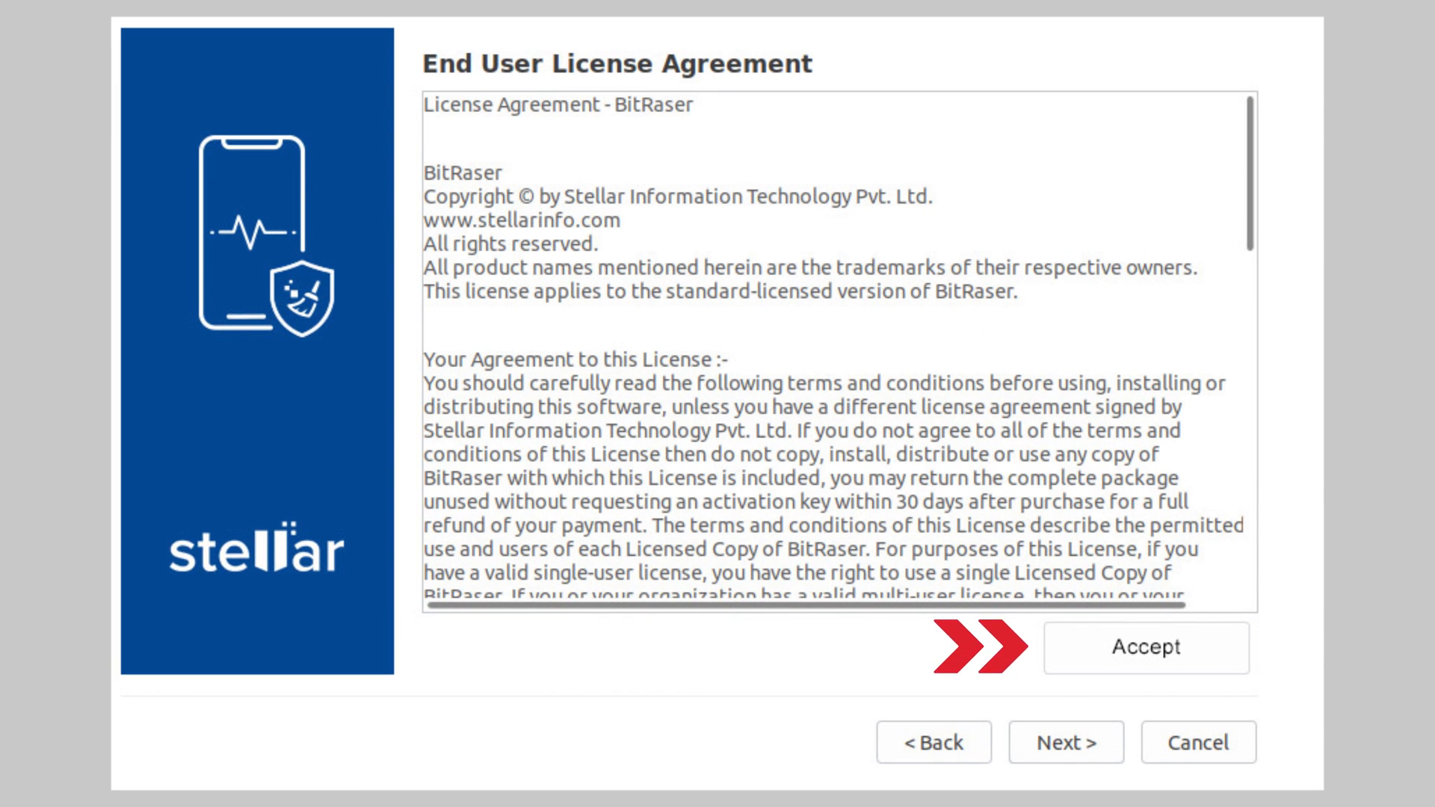
left_click(1144, 647)
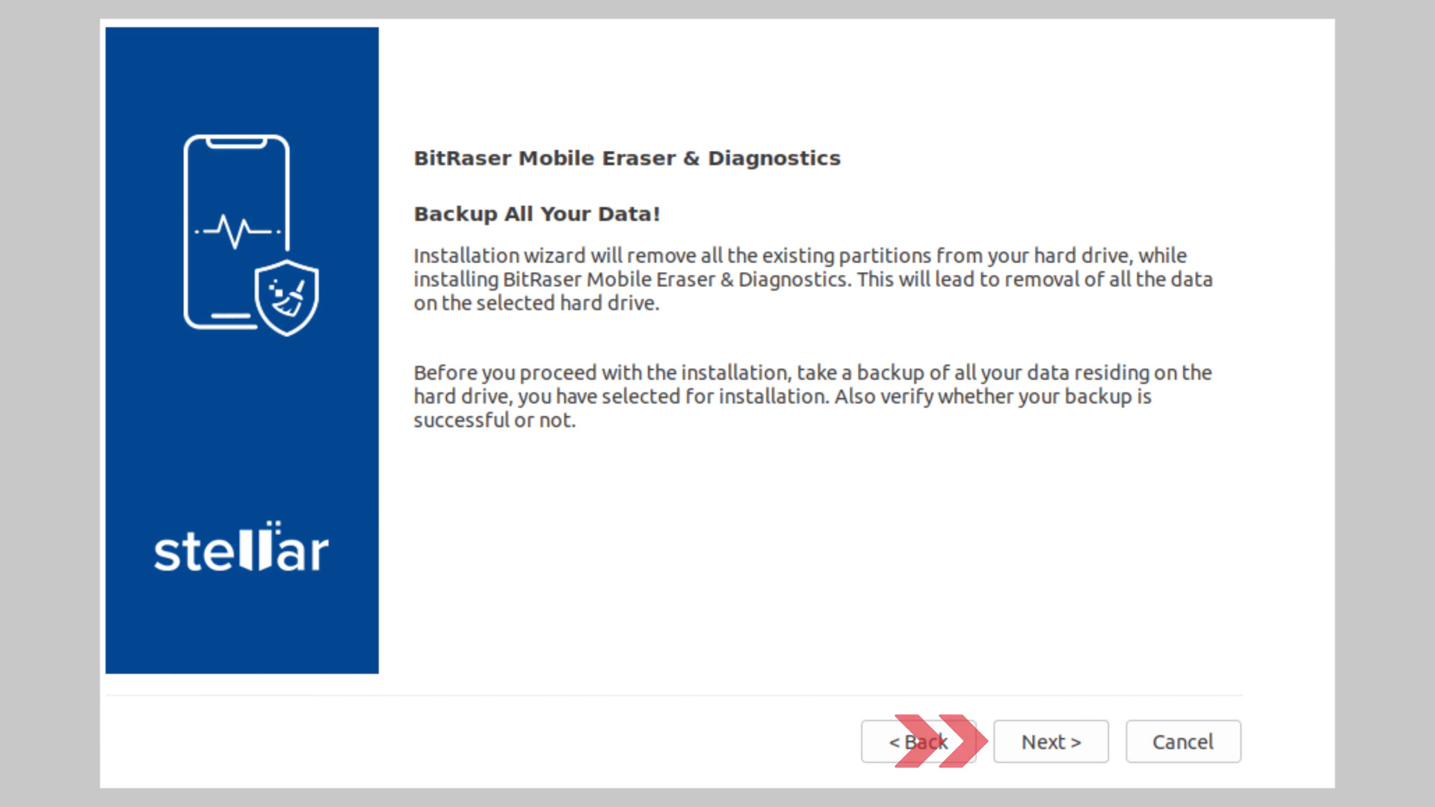
left_click(1050, 742)
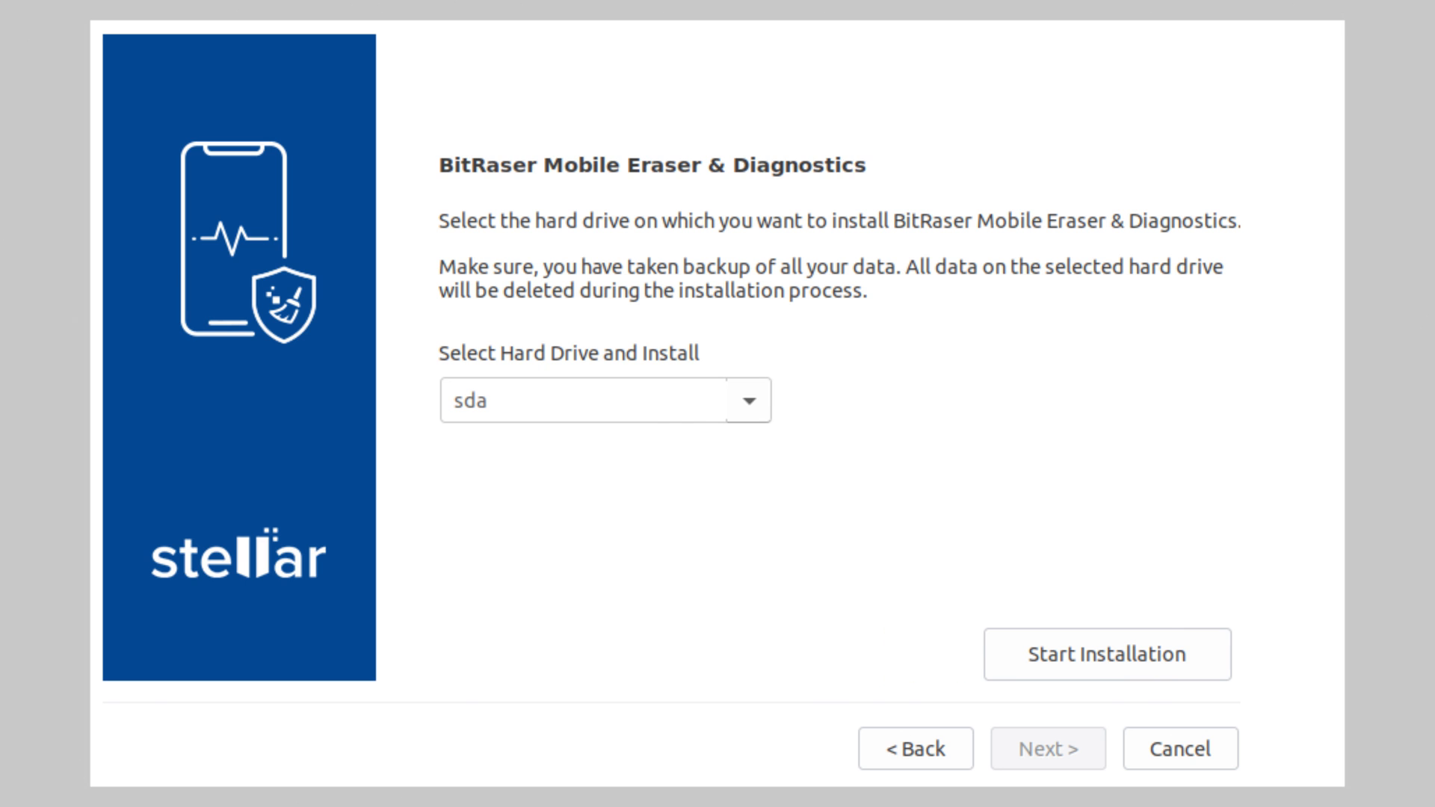
Install BitRaser onto drive sda and reboot the workstation.
left_click(1105, 655)
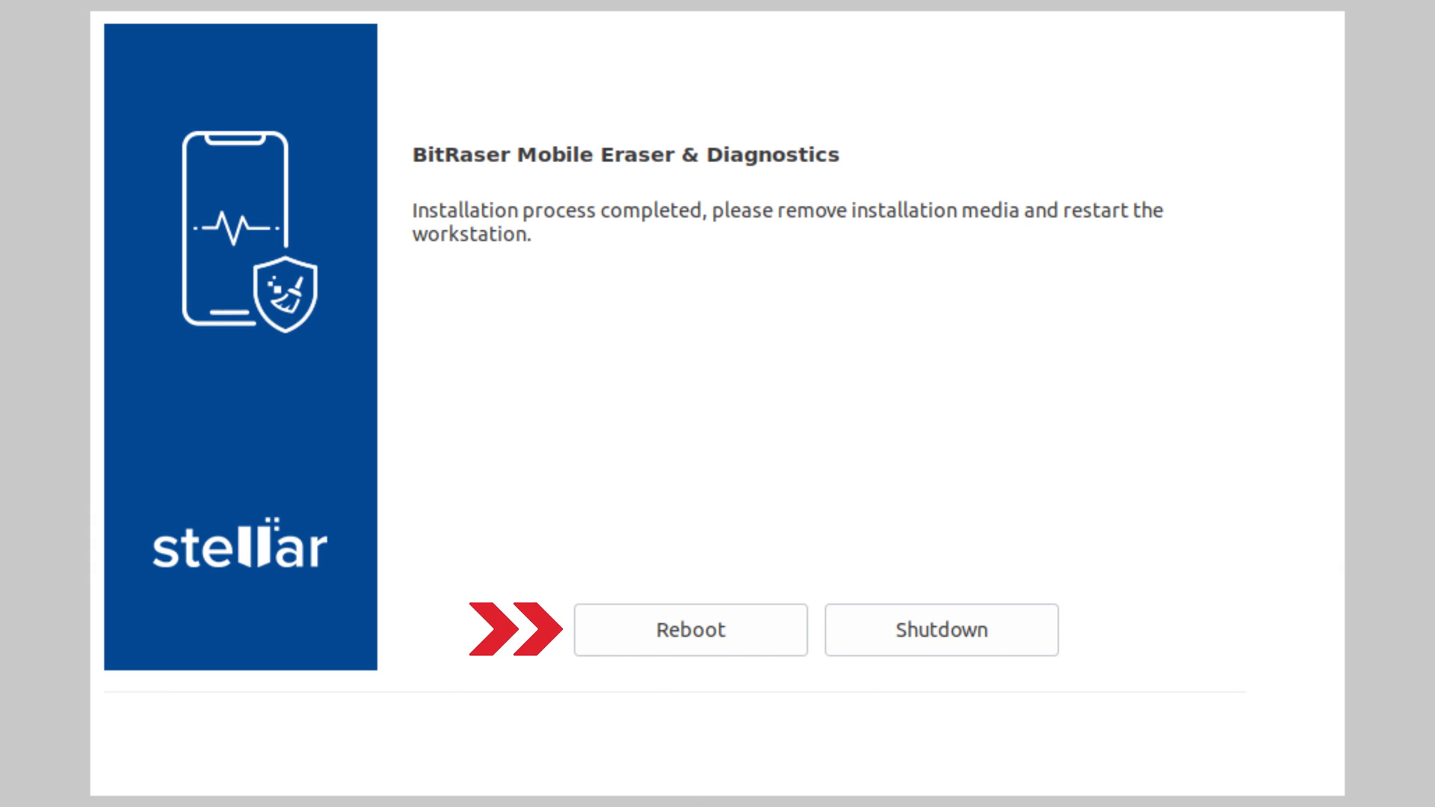
left_click(690, 630)
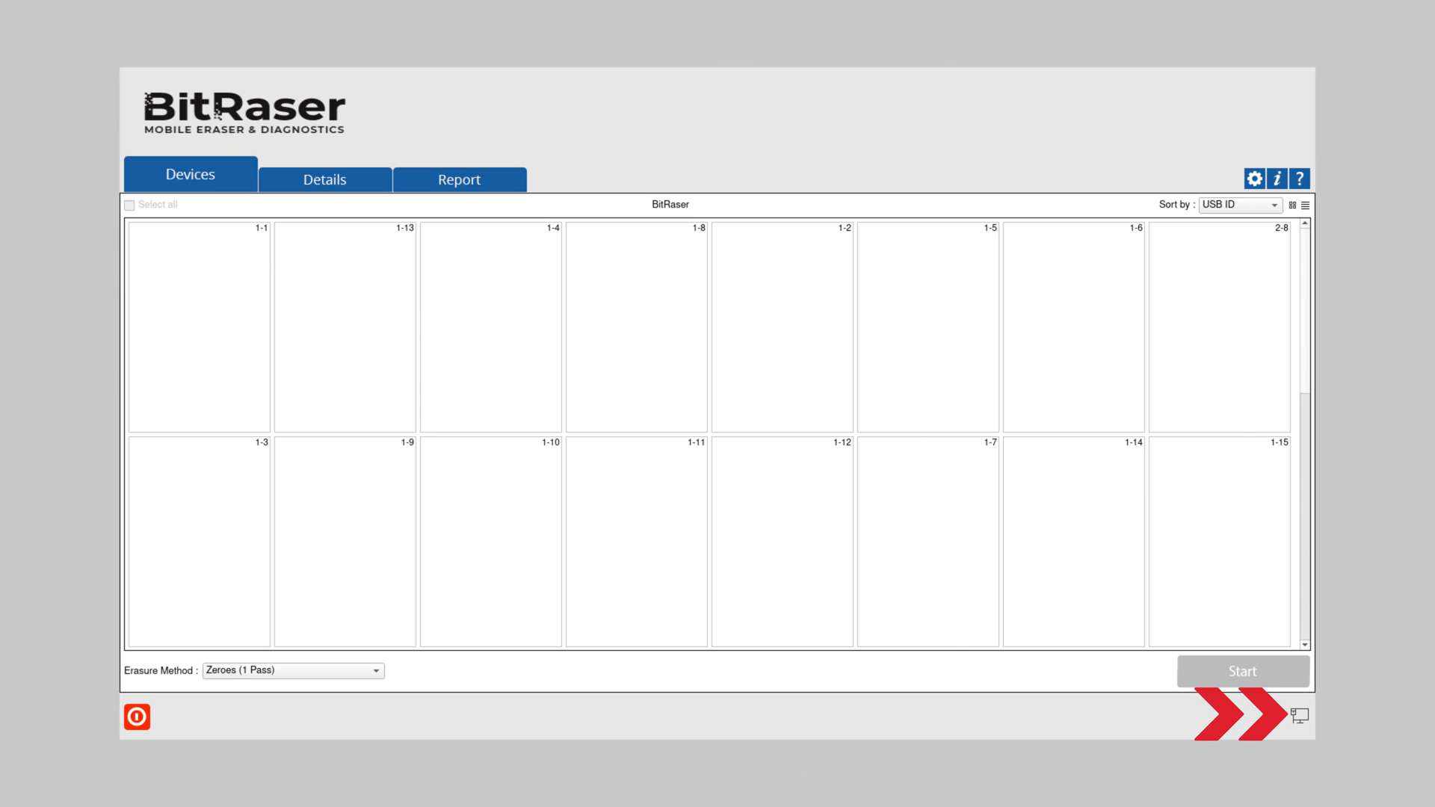
Show the User login settings for bitrasercloud.com, currently Not Connected.
left_click(1254, 177)
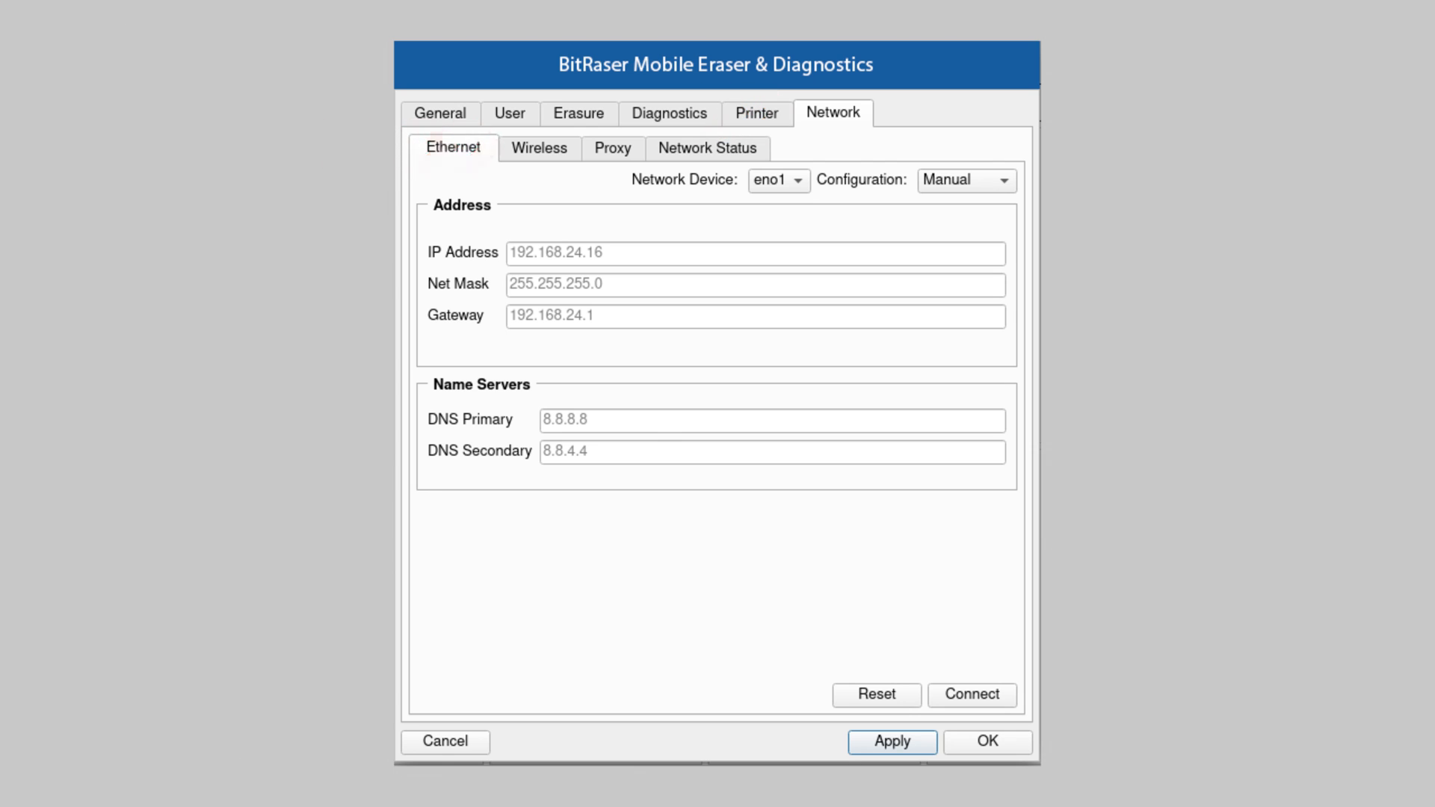
left_click(550, 148)
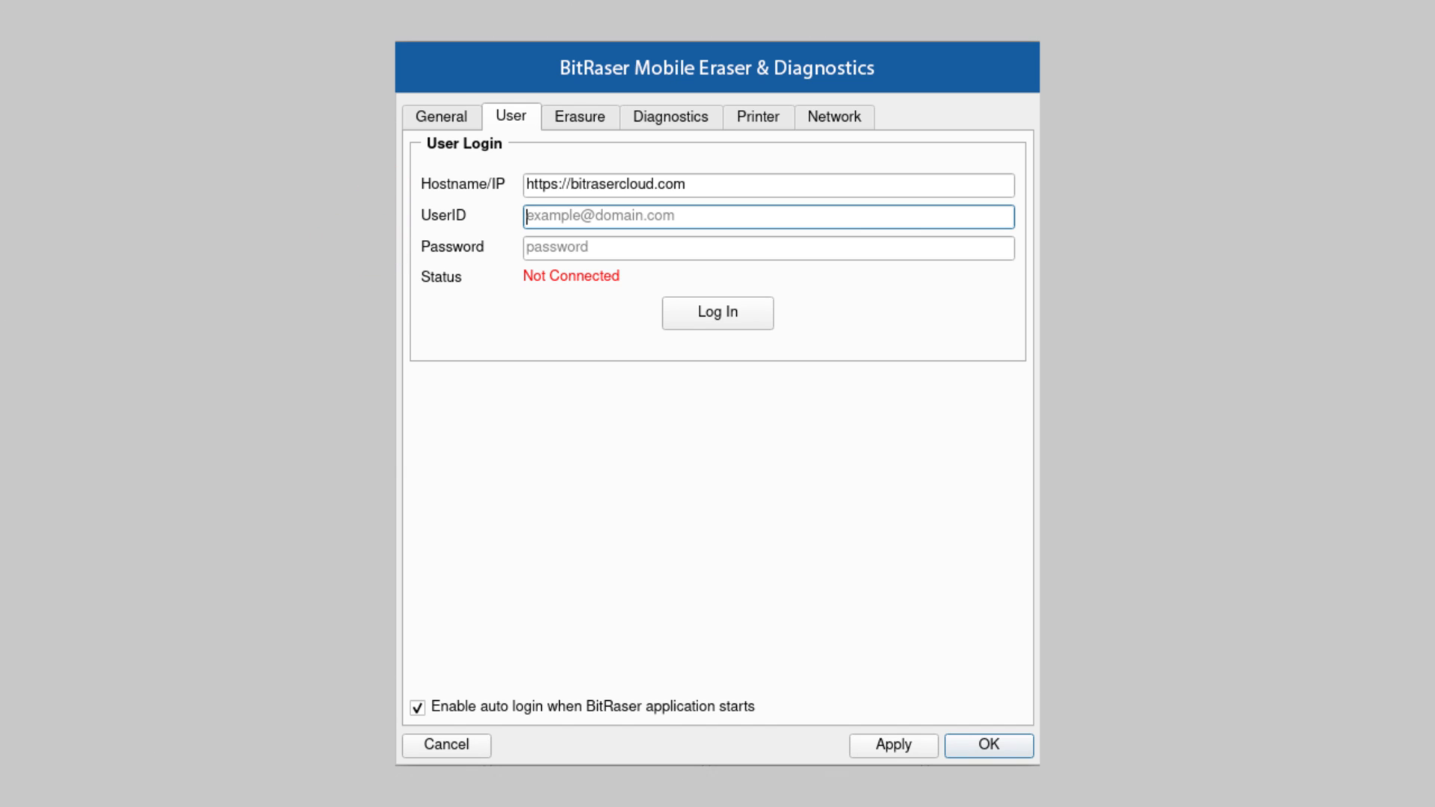
Log in to the BitRaser cloud account so status reads Connected, then confirm the settings.
left_click(716, 312)
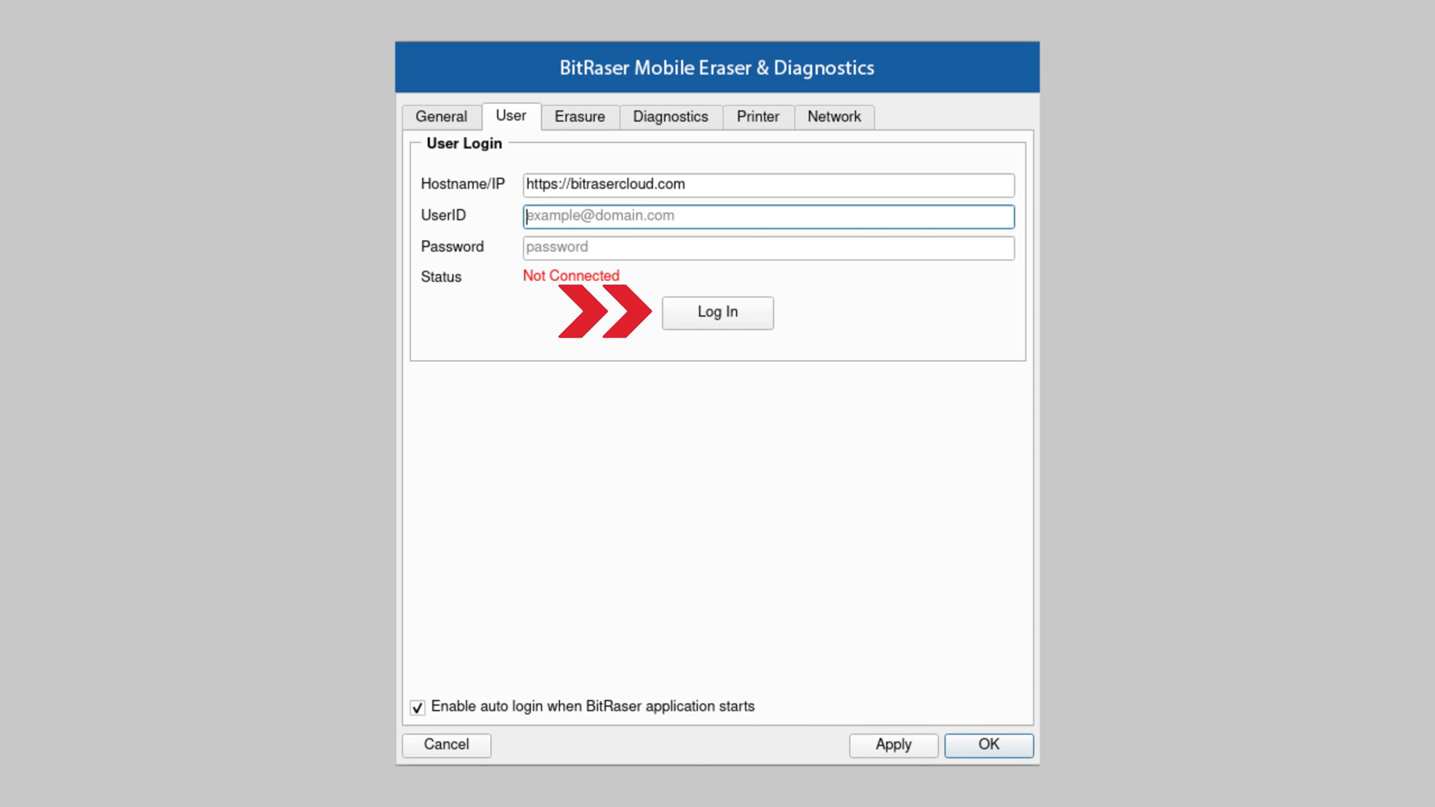
left_click(716, 312)
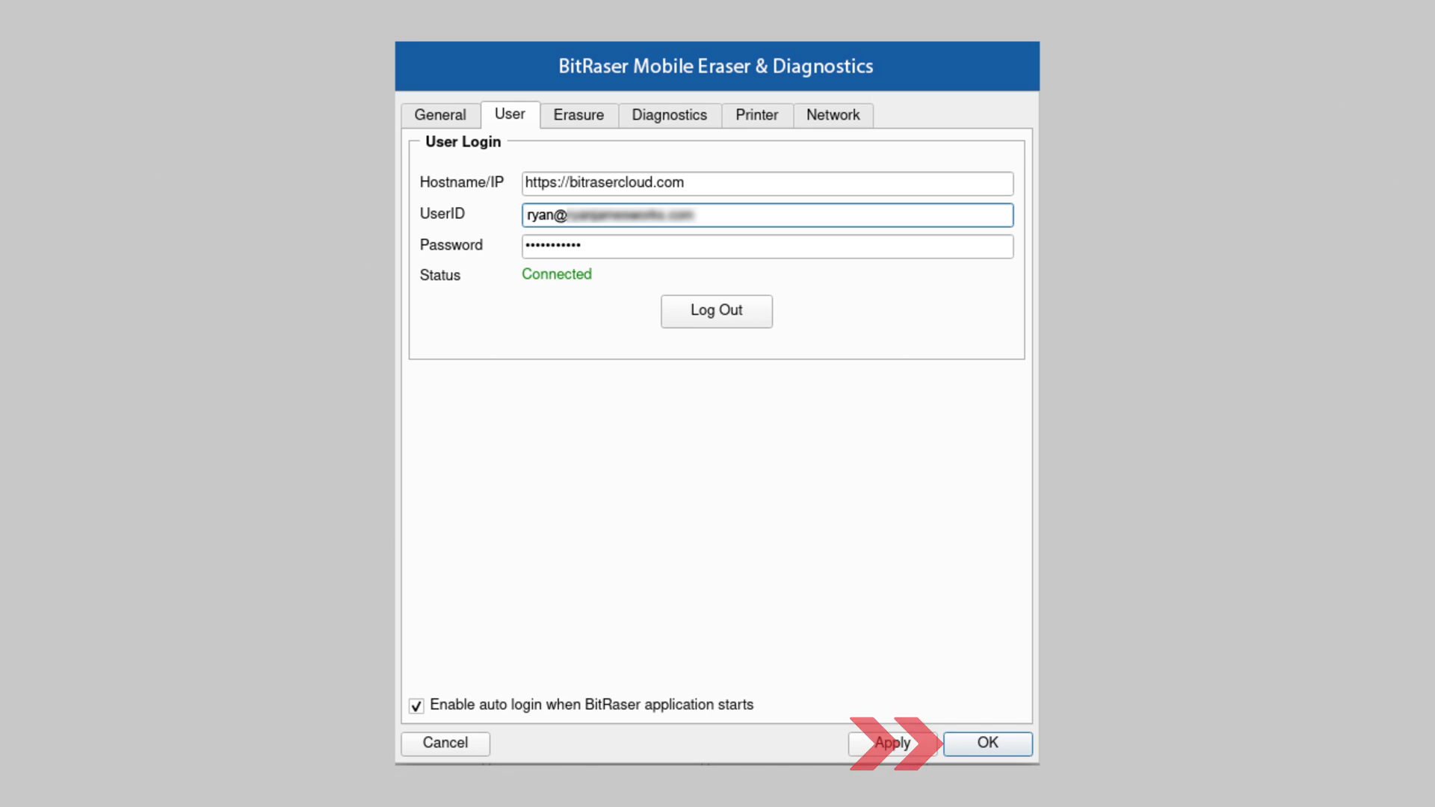
left_click(985, 743)
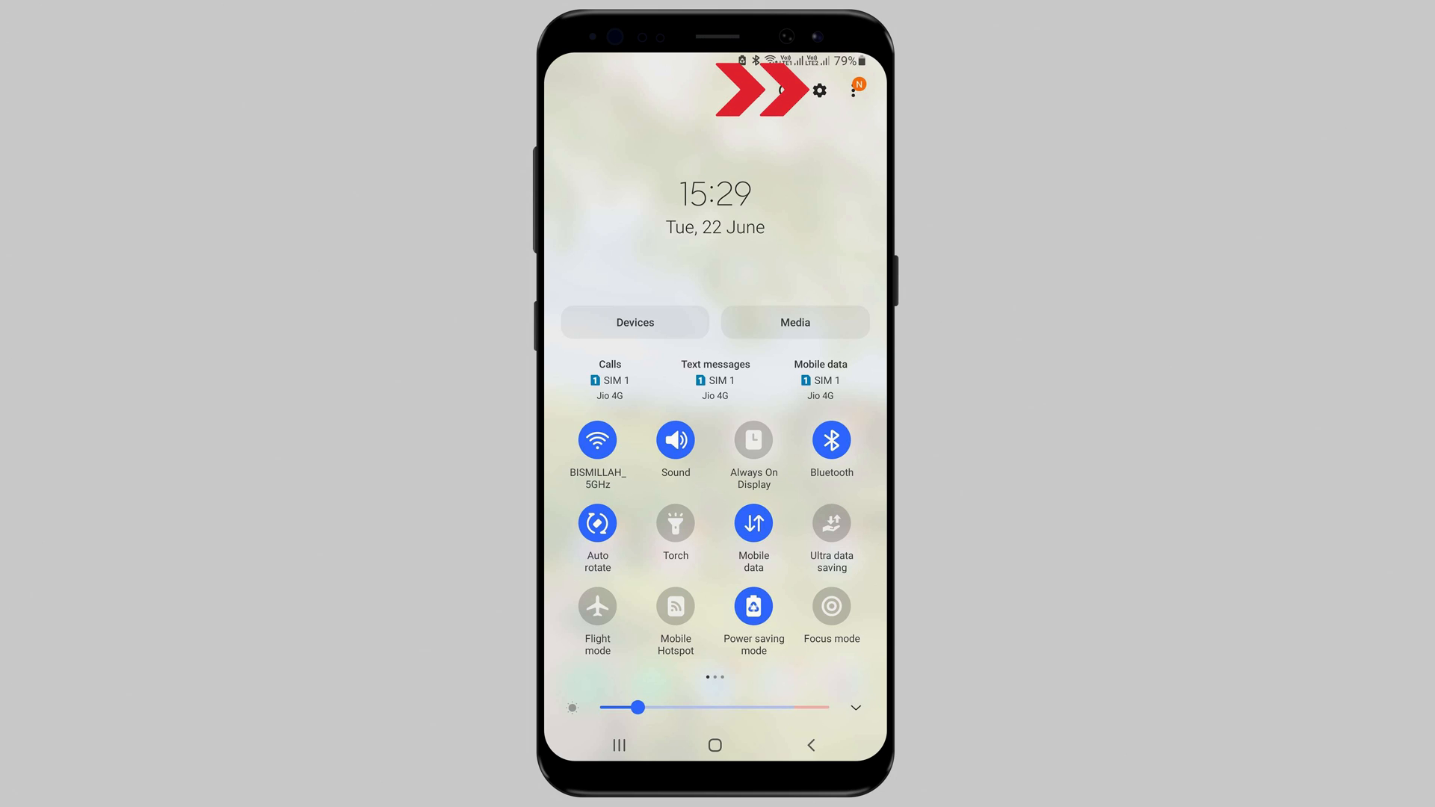
Enable developer mode on the phone and reach the Developer options list.
left_click(818, 89)
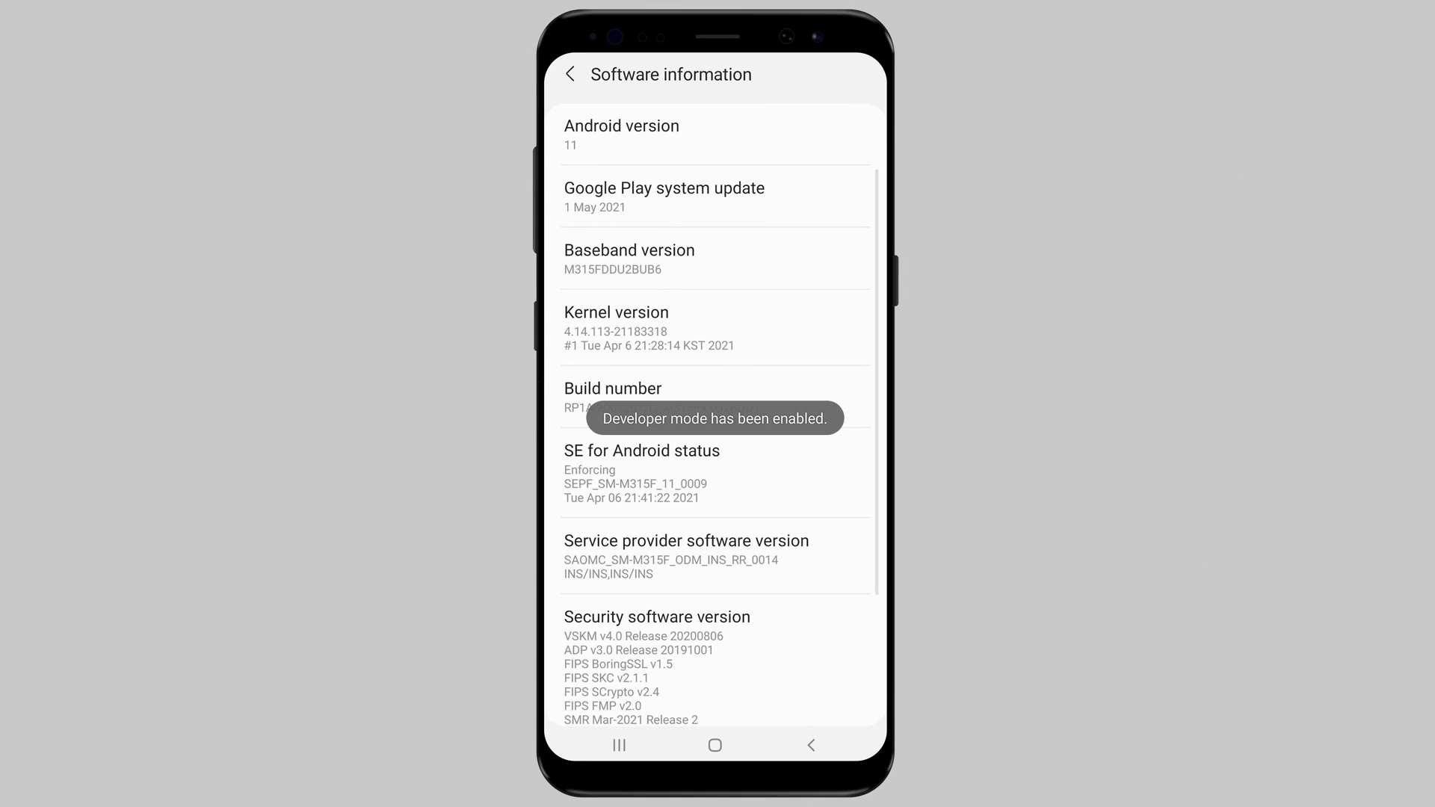
left_click(569, 75)
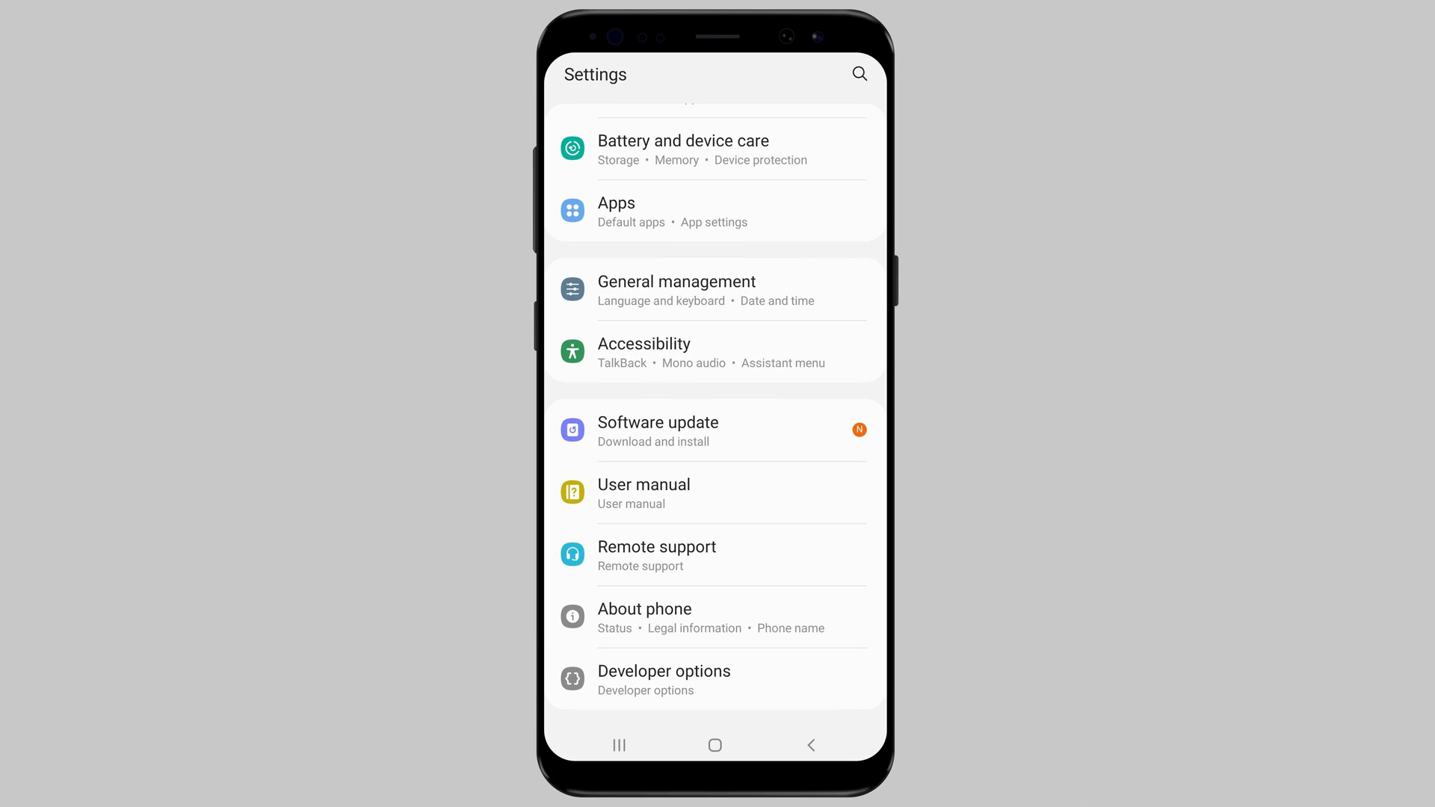
left_click(664, 671)
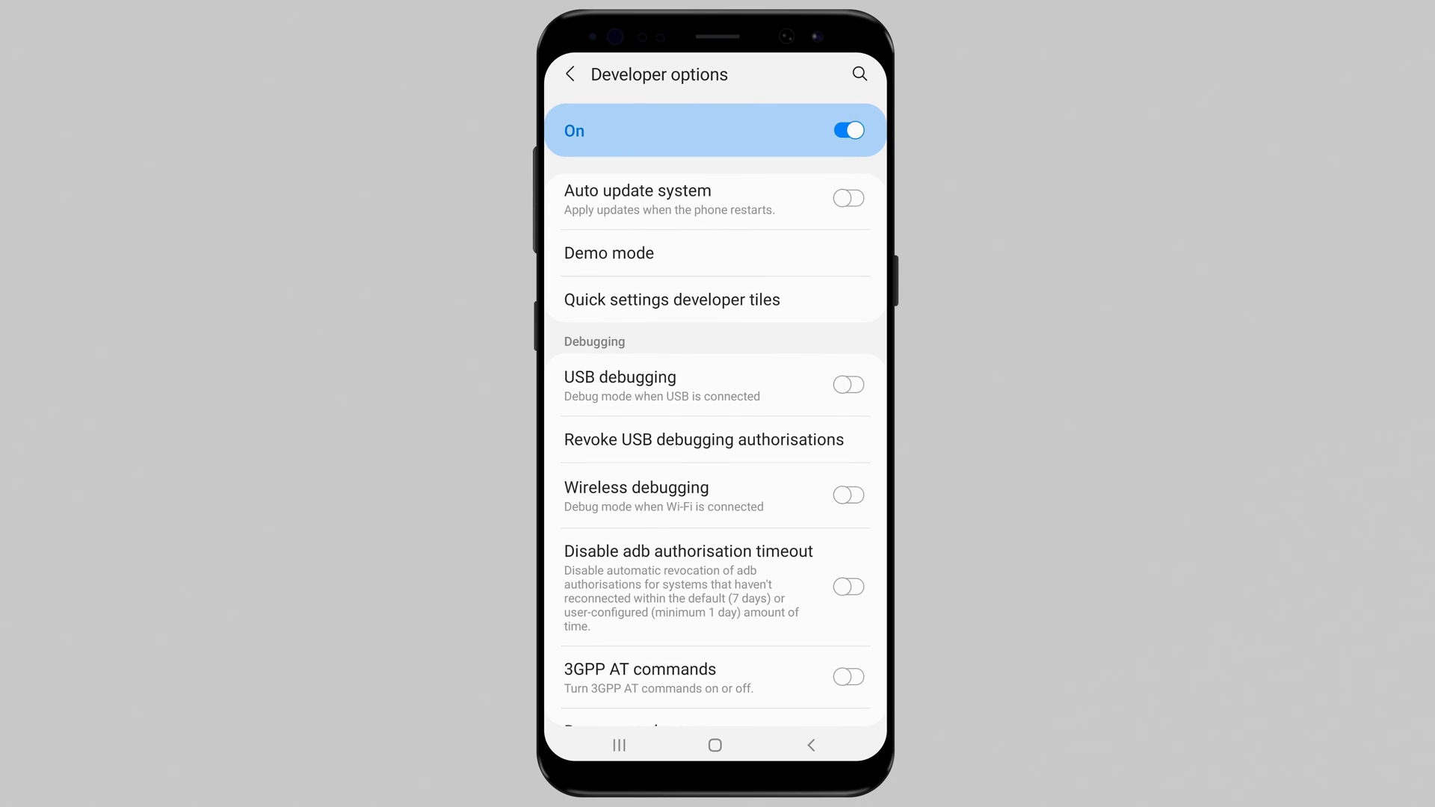
Switch on USB debugging and allow it so BitRaser lists the SM N986B as Connected.
left_click(846, 384)
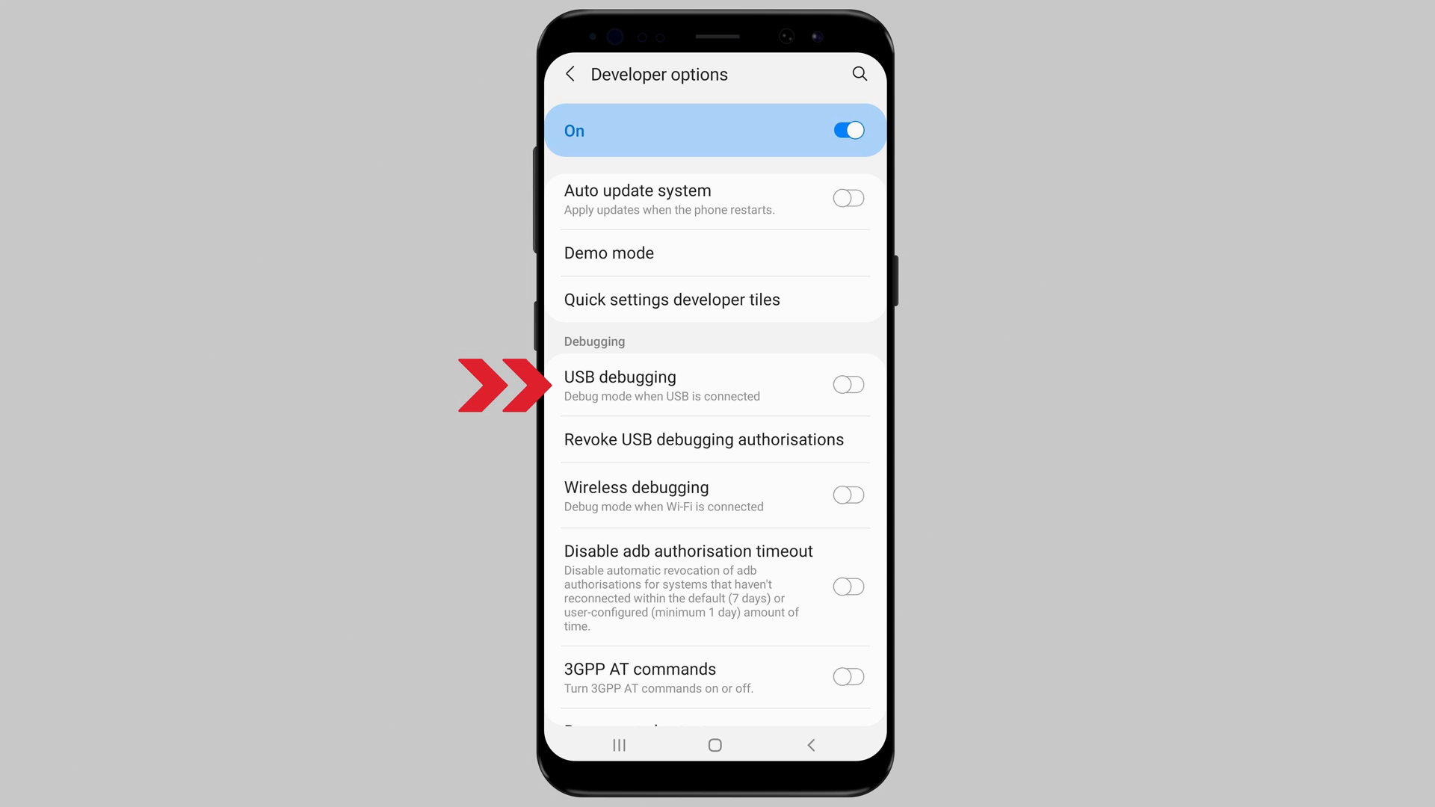
left_click(846, 385)
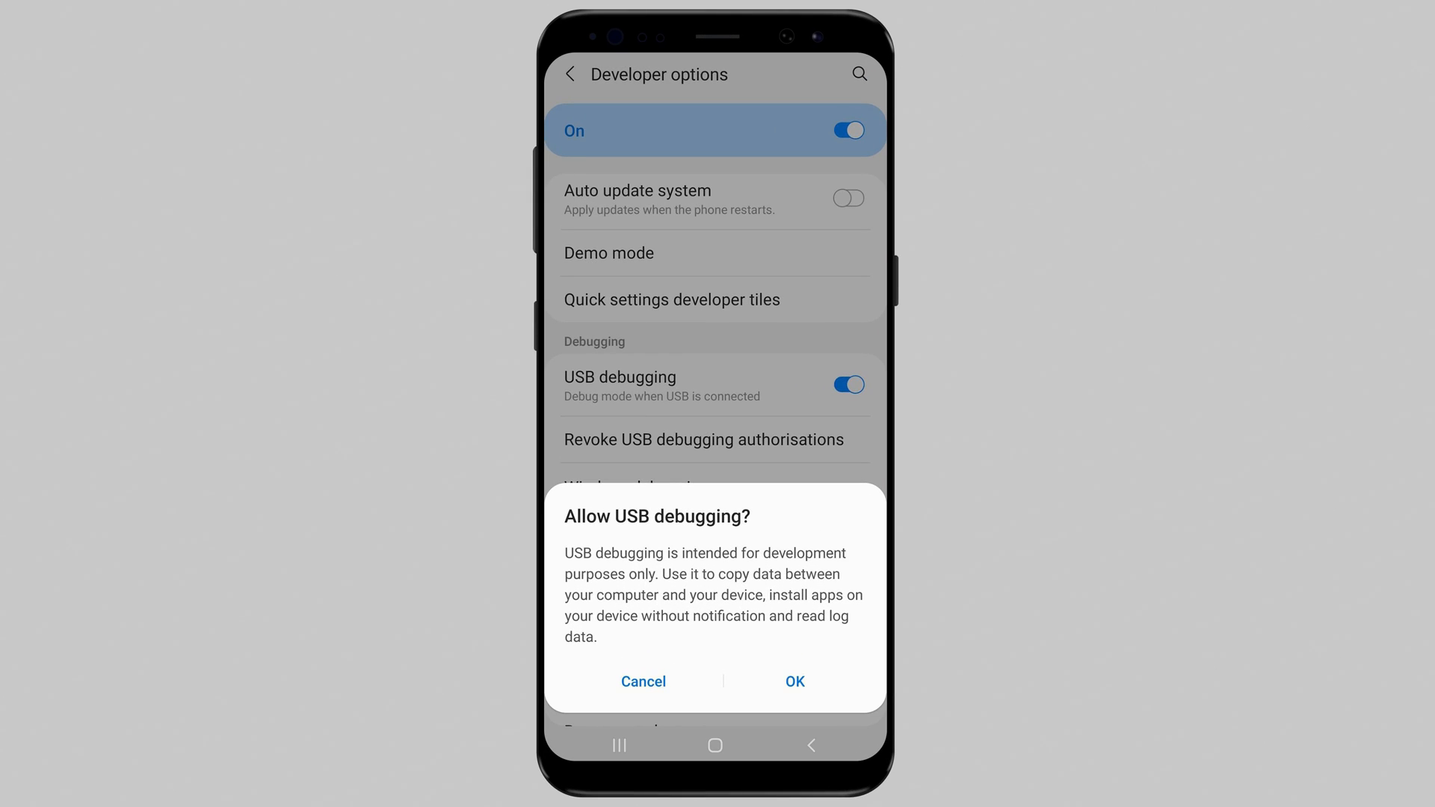
left_click(793, 682)
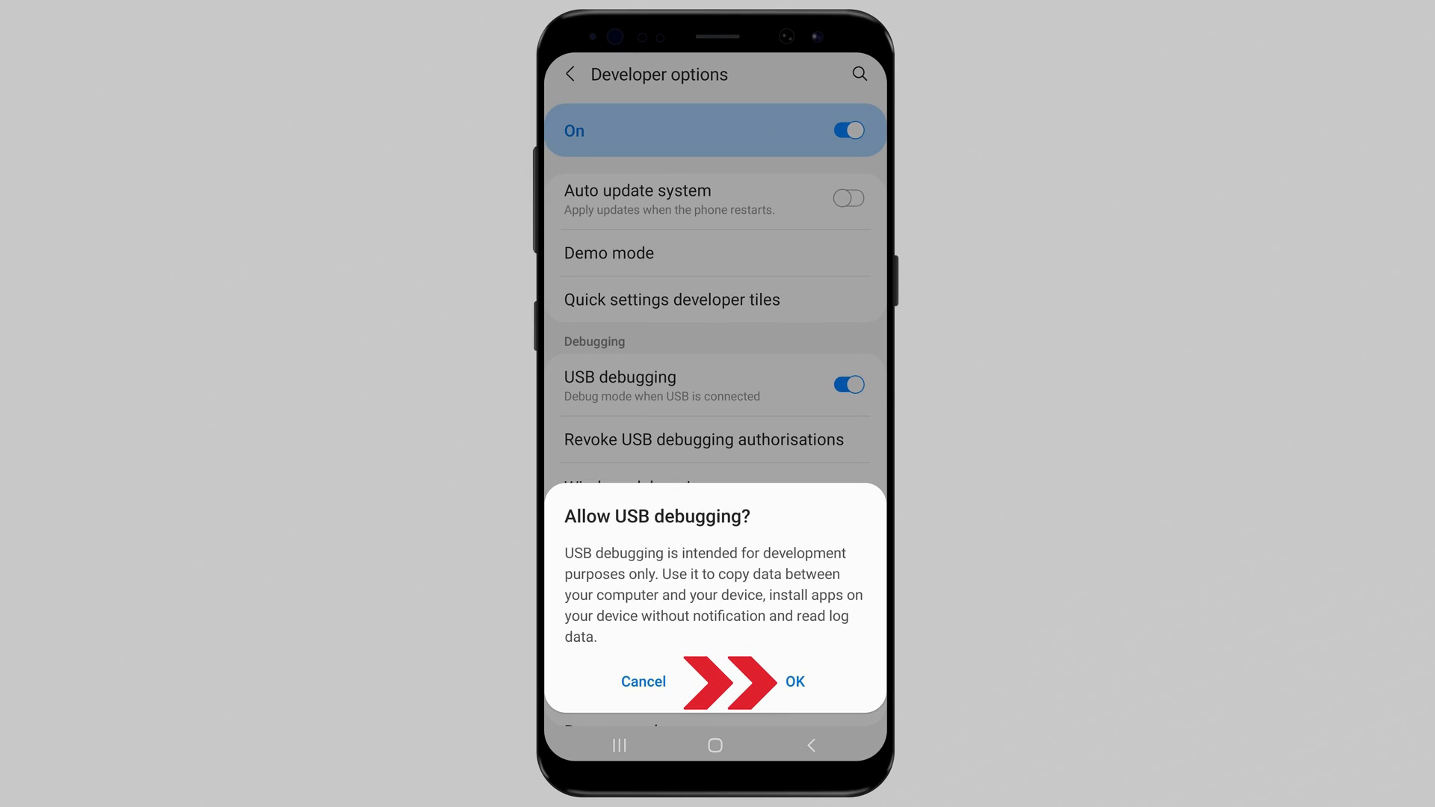
left_click(792, 682)
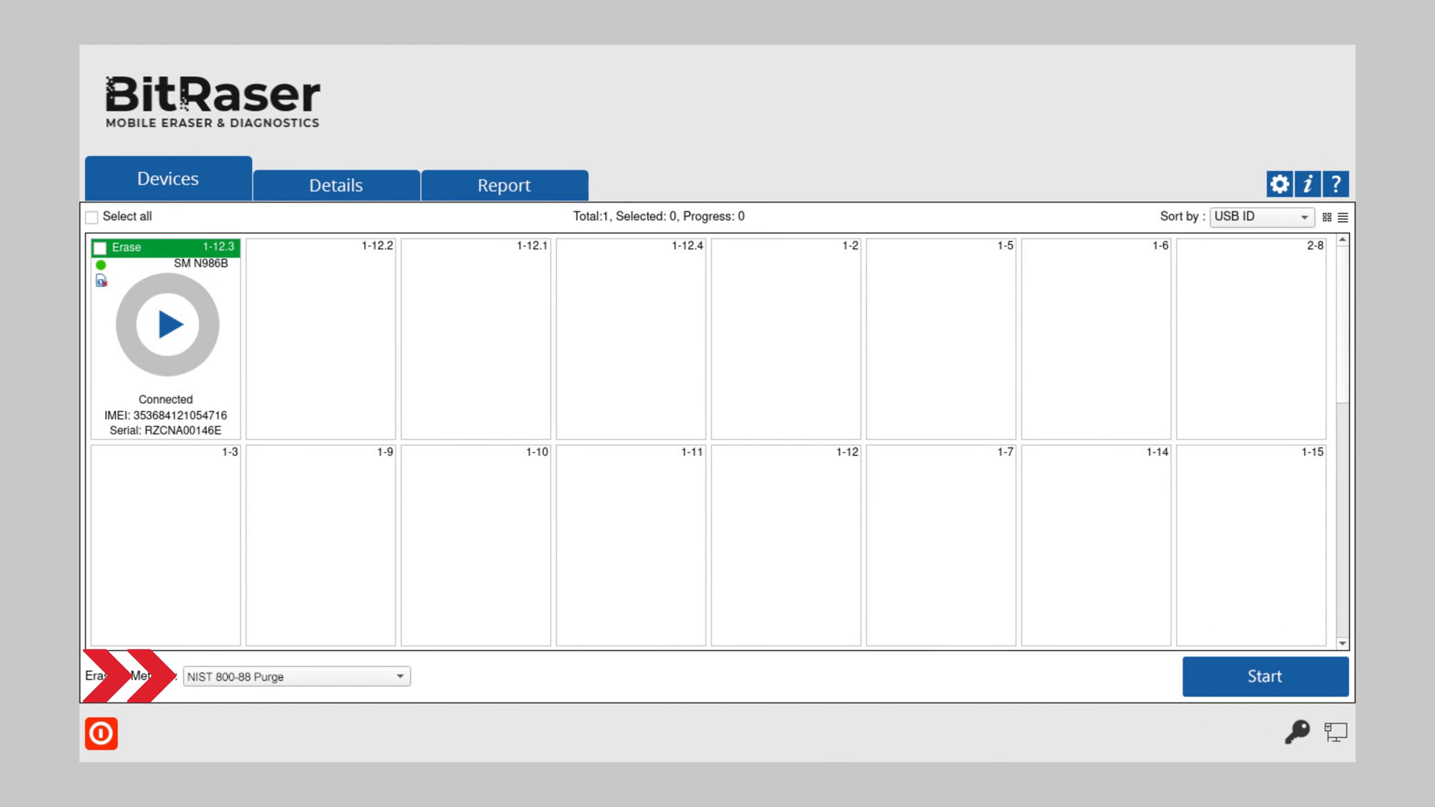
Erase the SM N986B with NIST 800-88 Purge and leave the Successful erasure report.
left_click(91, 217)
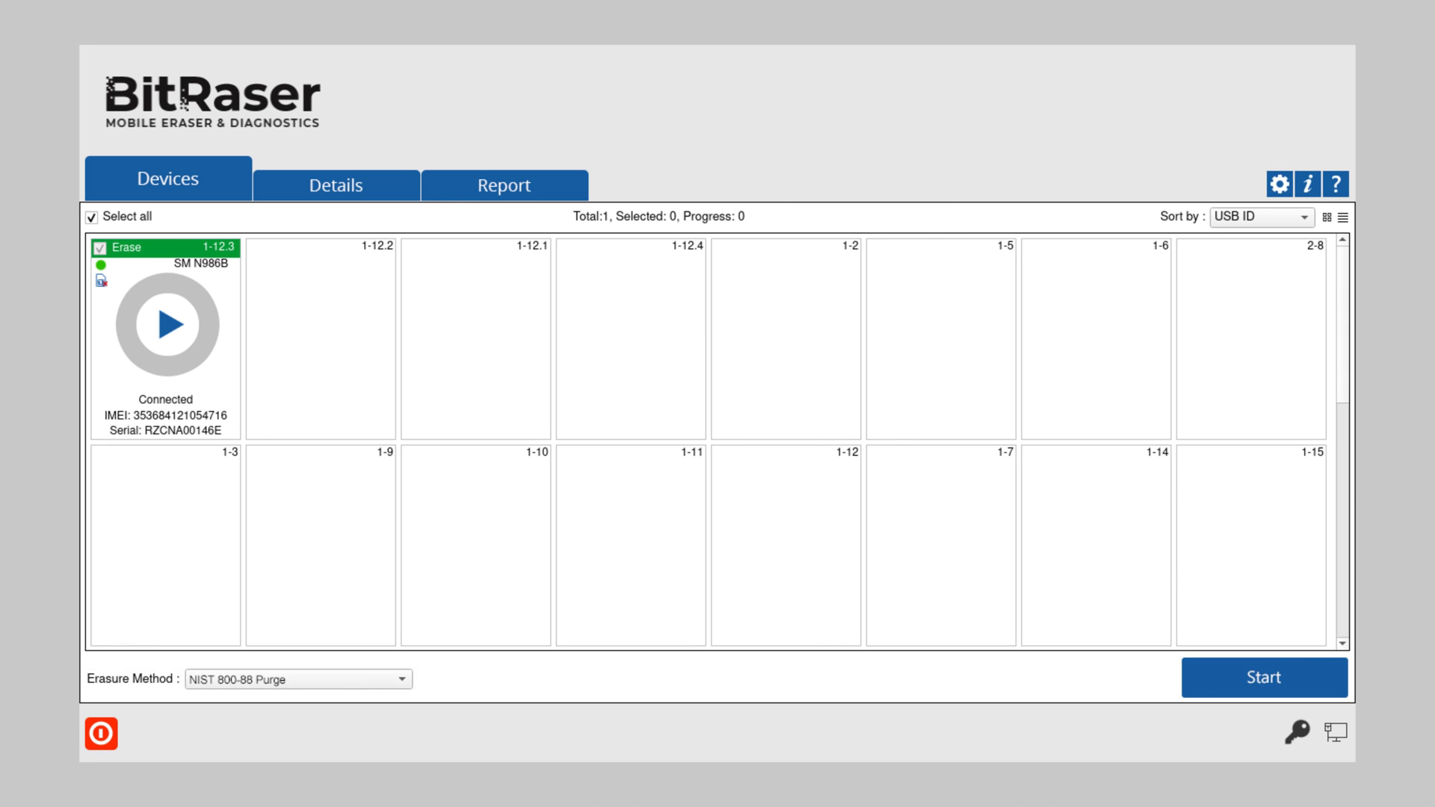
left_click(1263, 677)
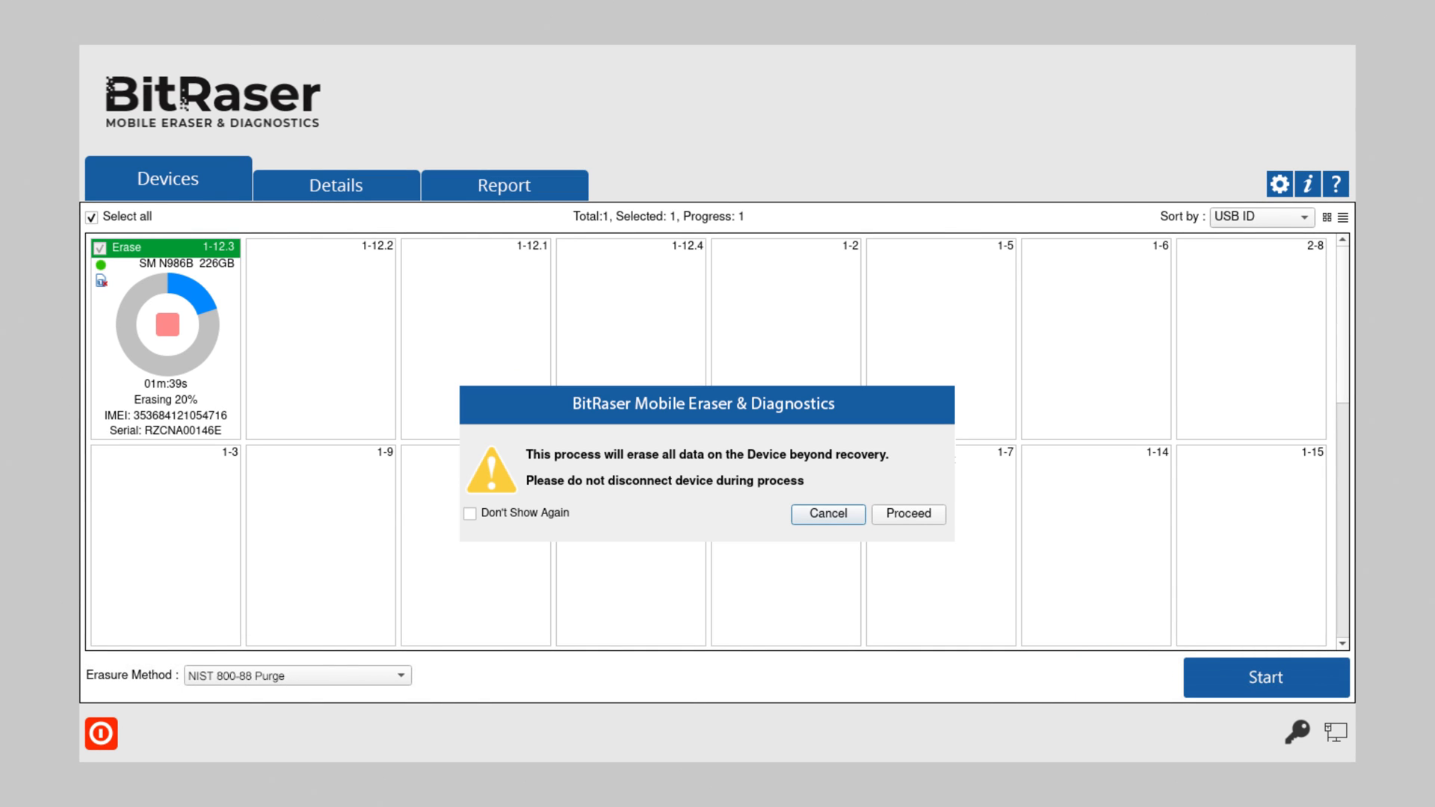
left_click(907, 513)
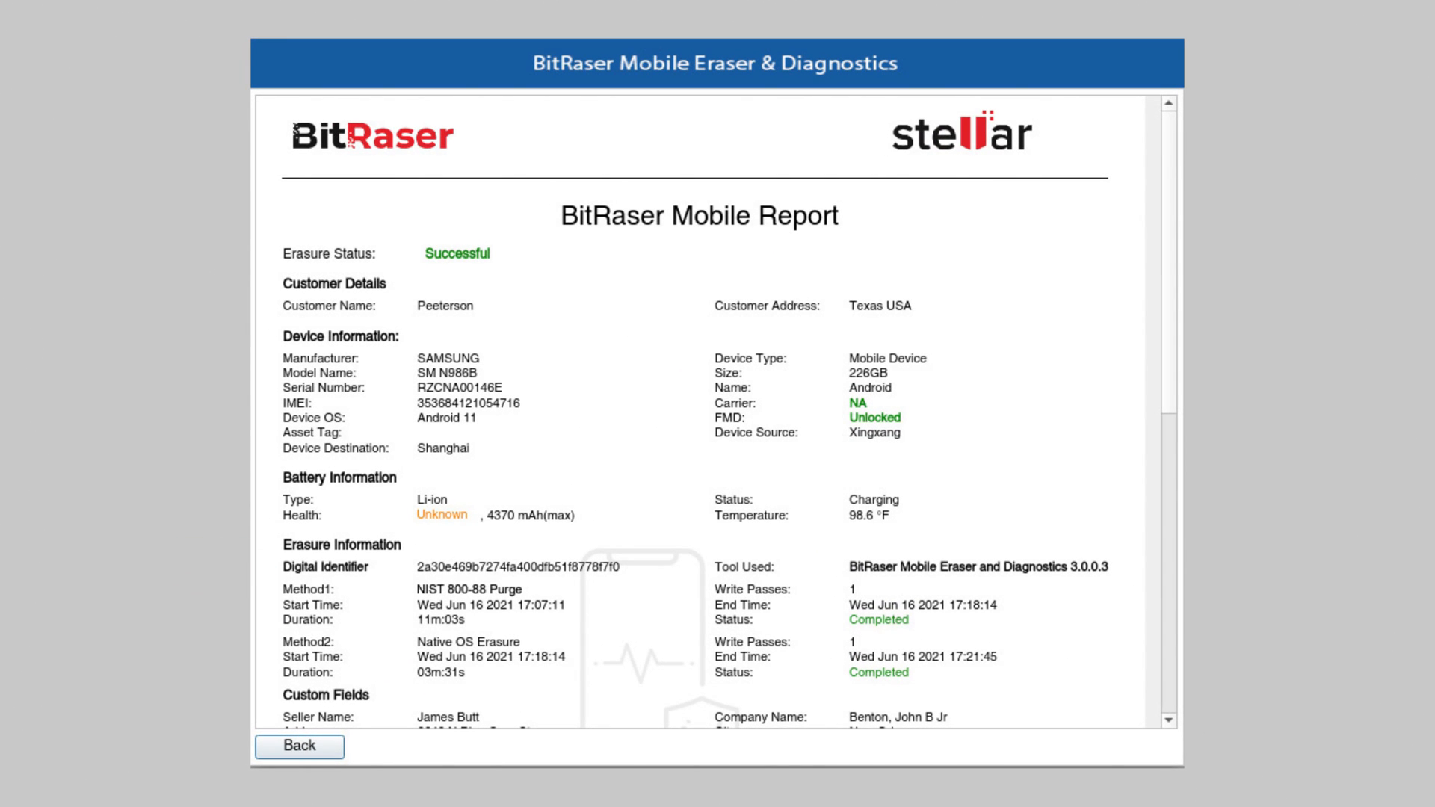
left_click(299, 746)
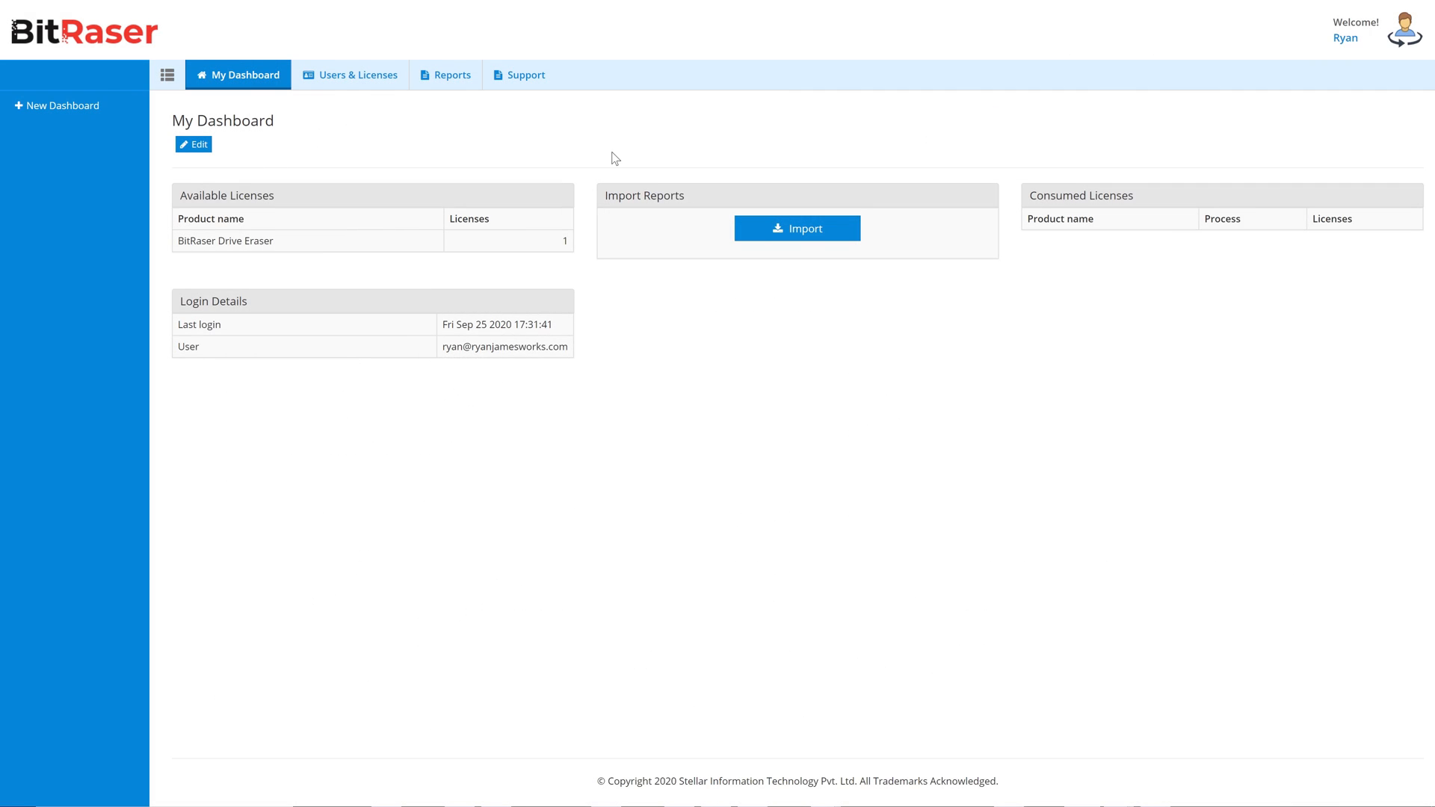